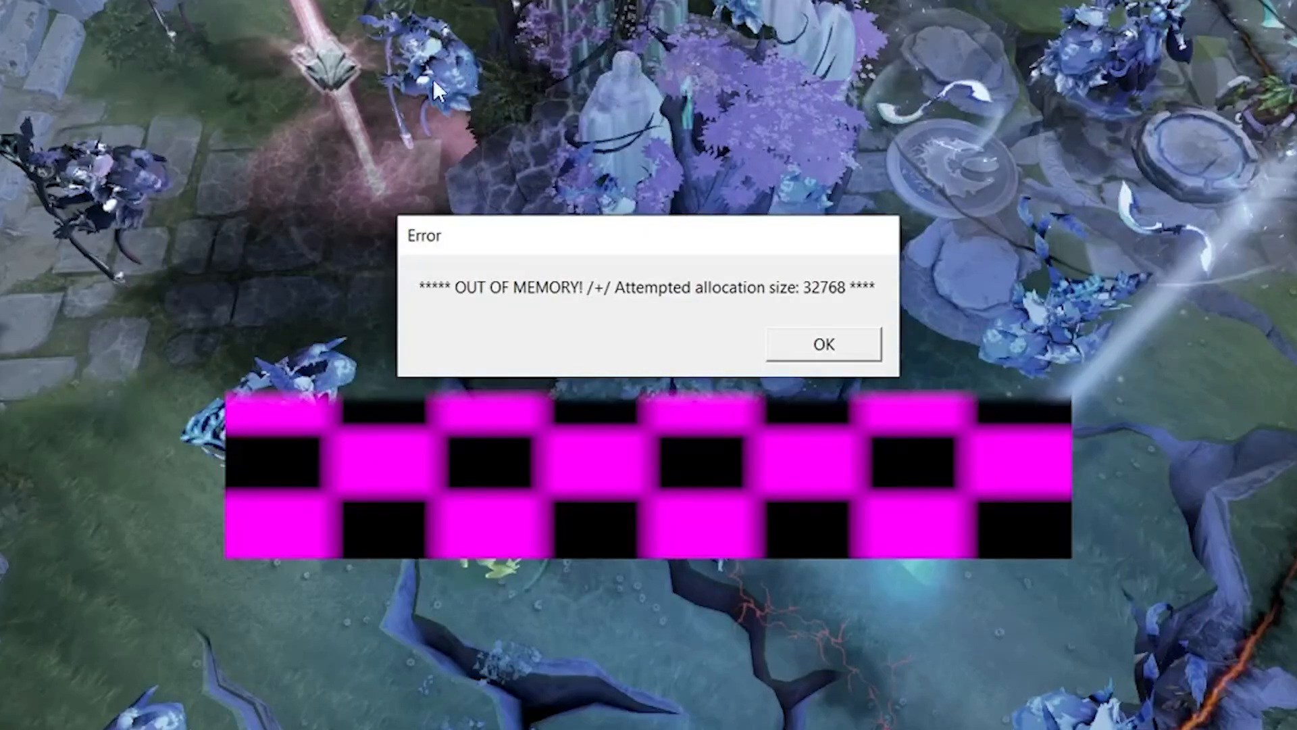
mouse_move(629, 335)
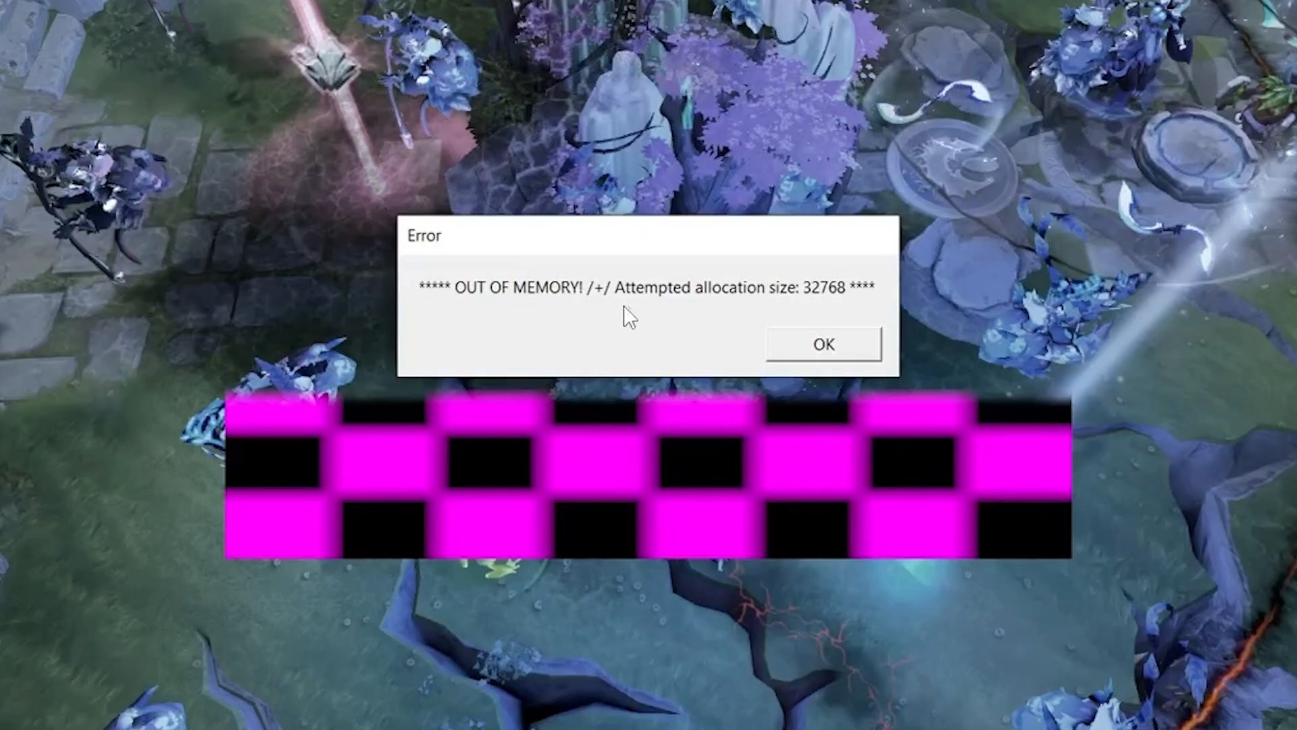
mouse_move(662, 344)
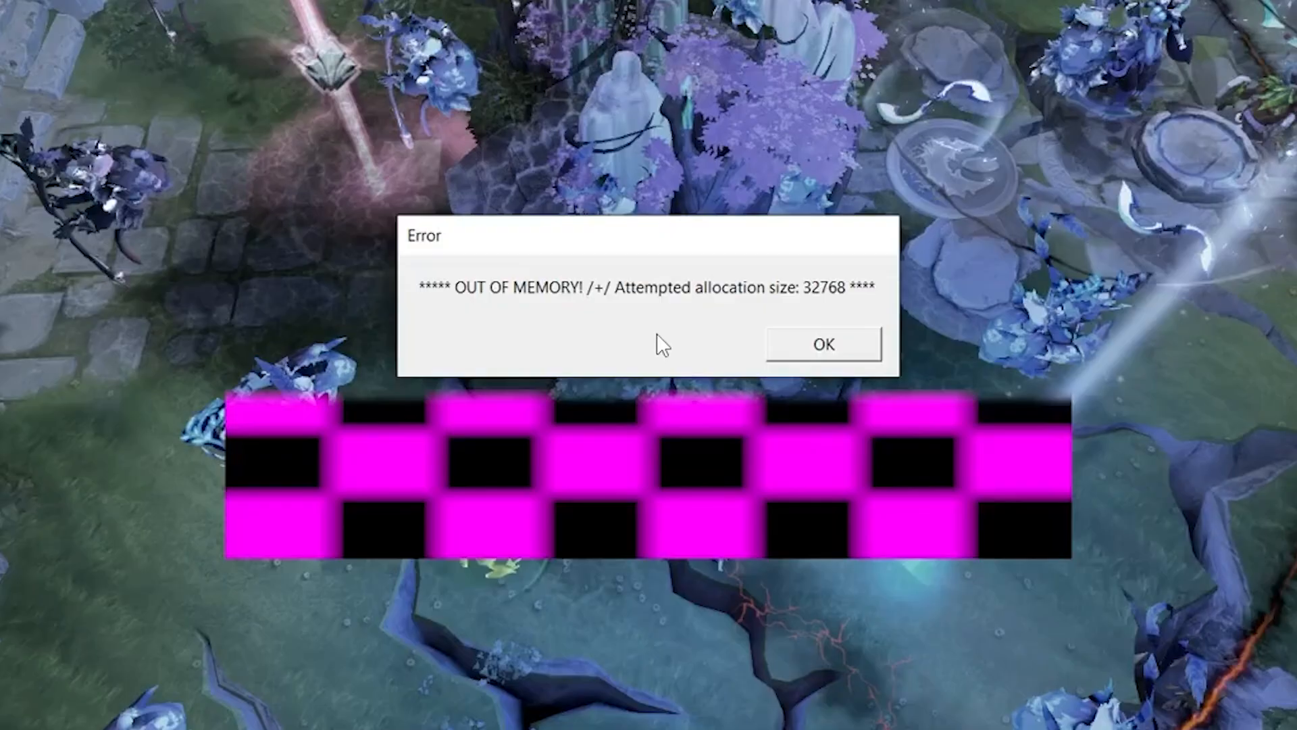
mouse_move(708, 313)
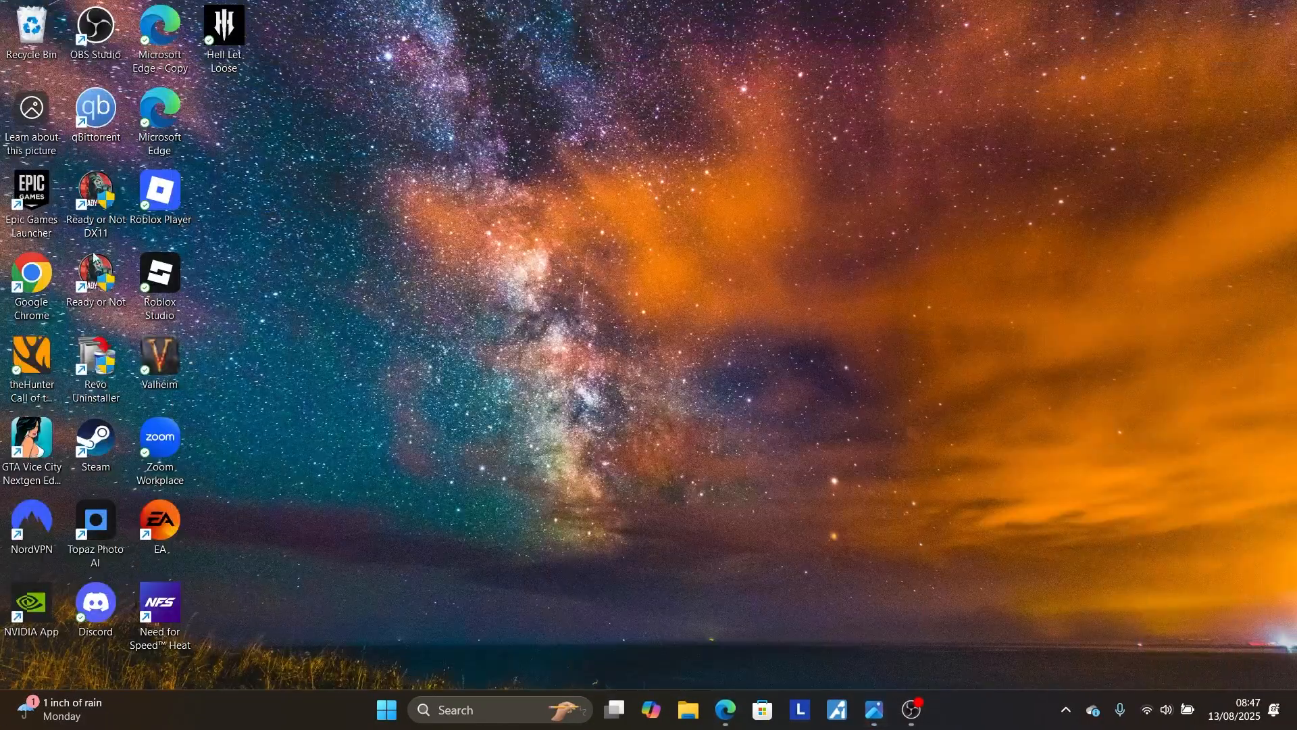
Step: Launch Steam, find Valheim in the Library and bring up its Properties on the General page
double_click(96, 439)
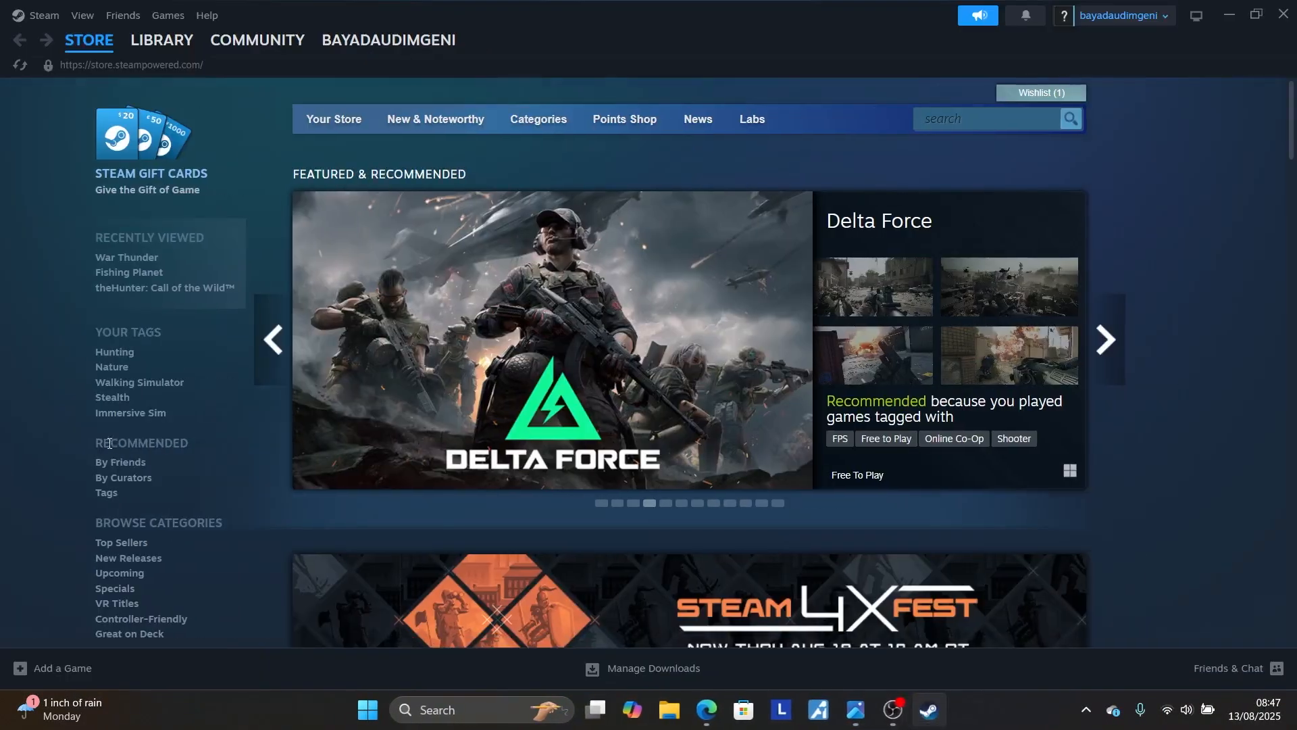
click(161, 40)
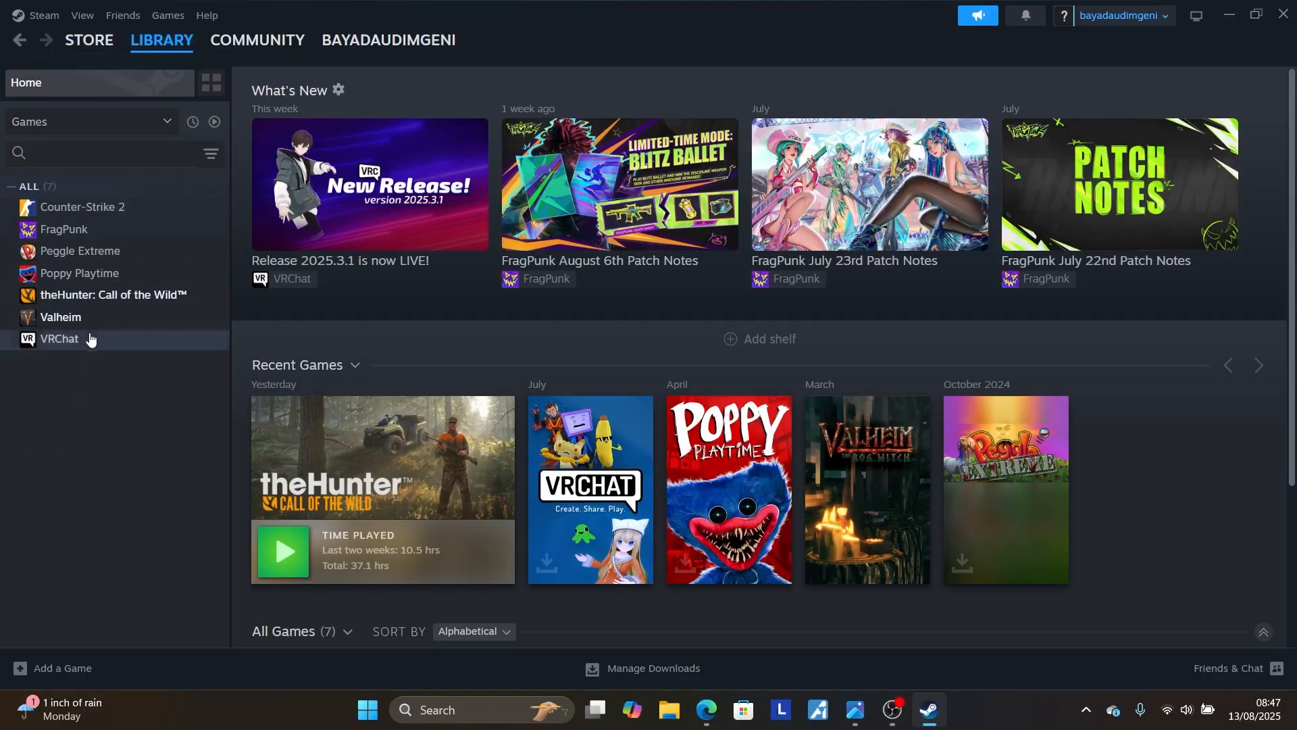
click(60, 317)
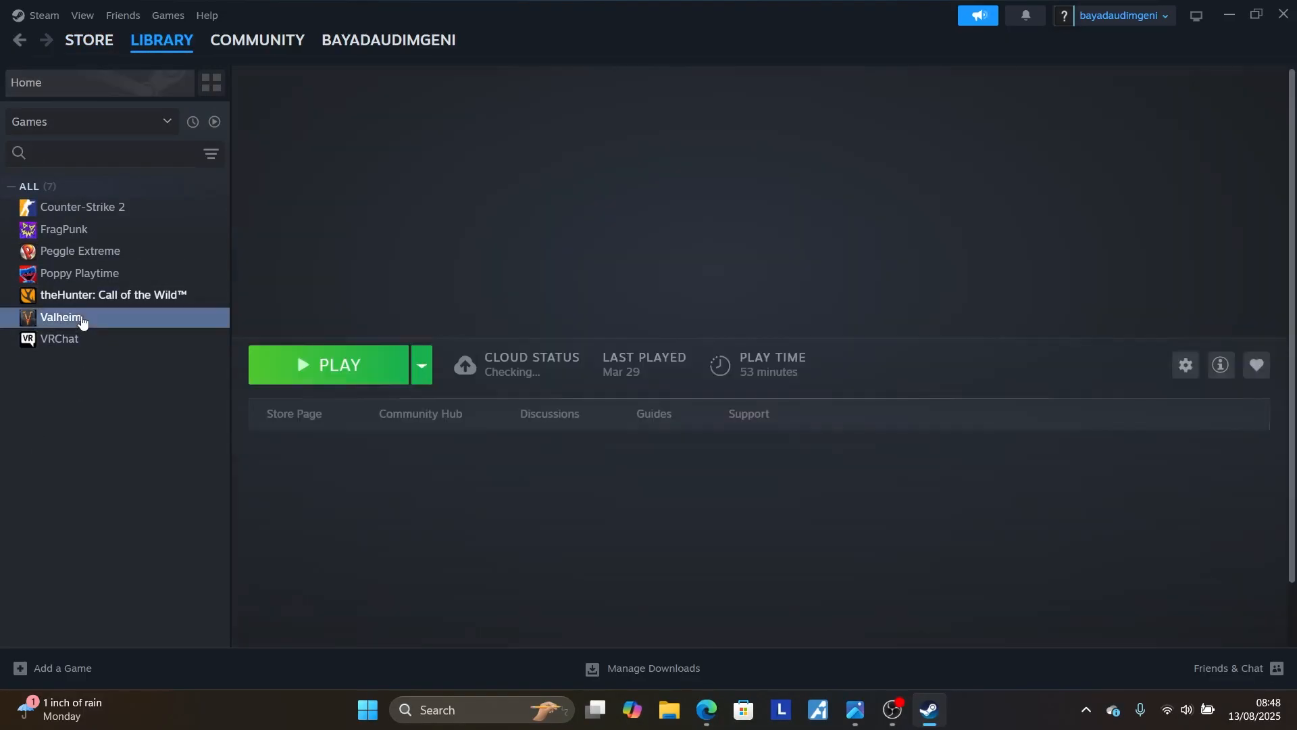
right_click(60, 316)
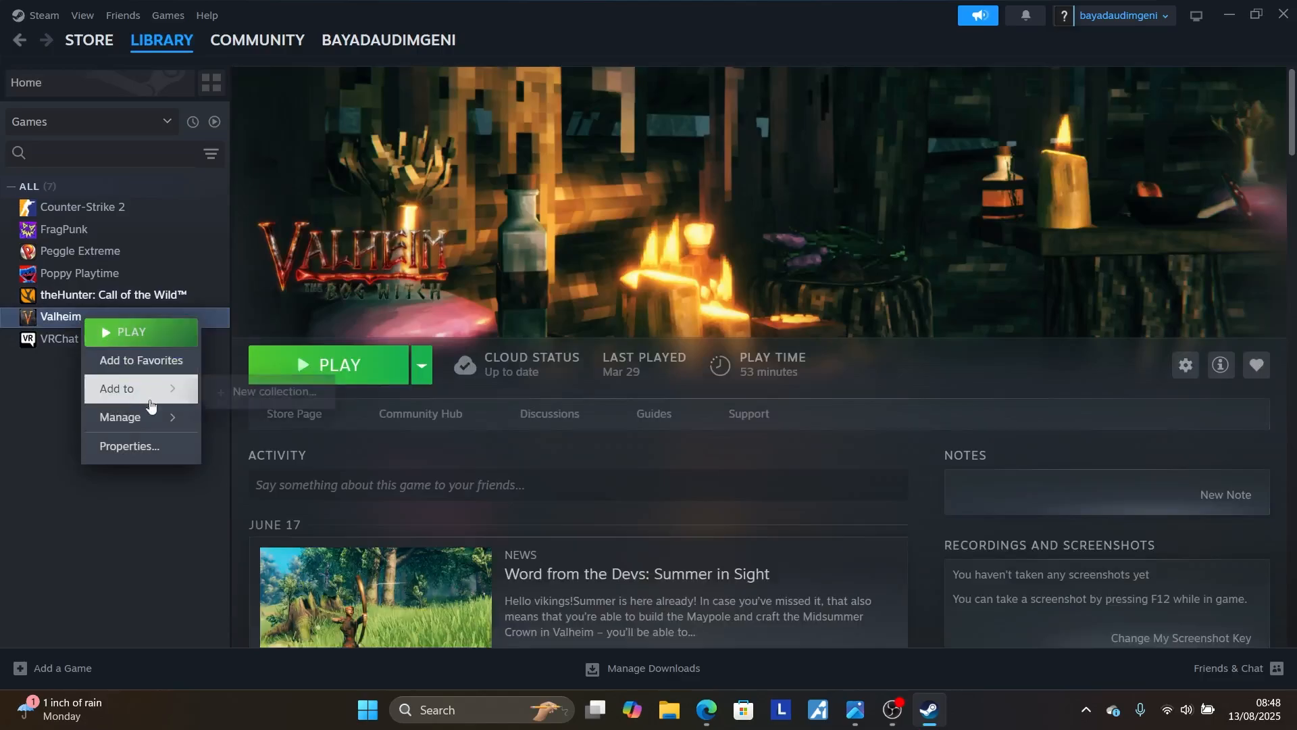
click(129, 446)
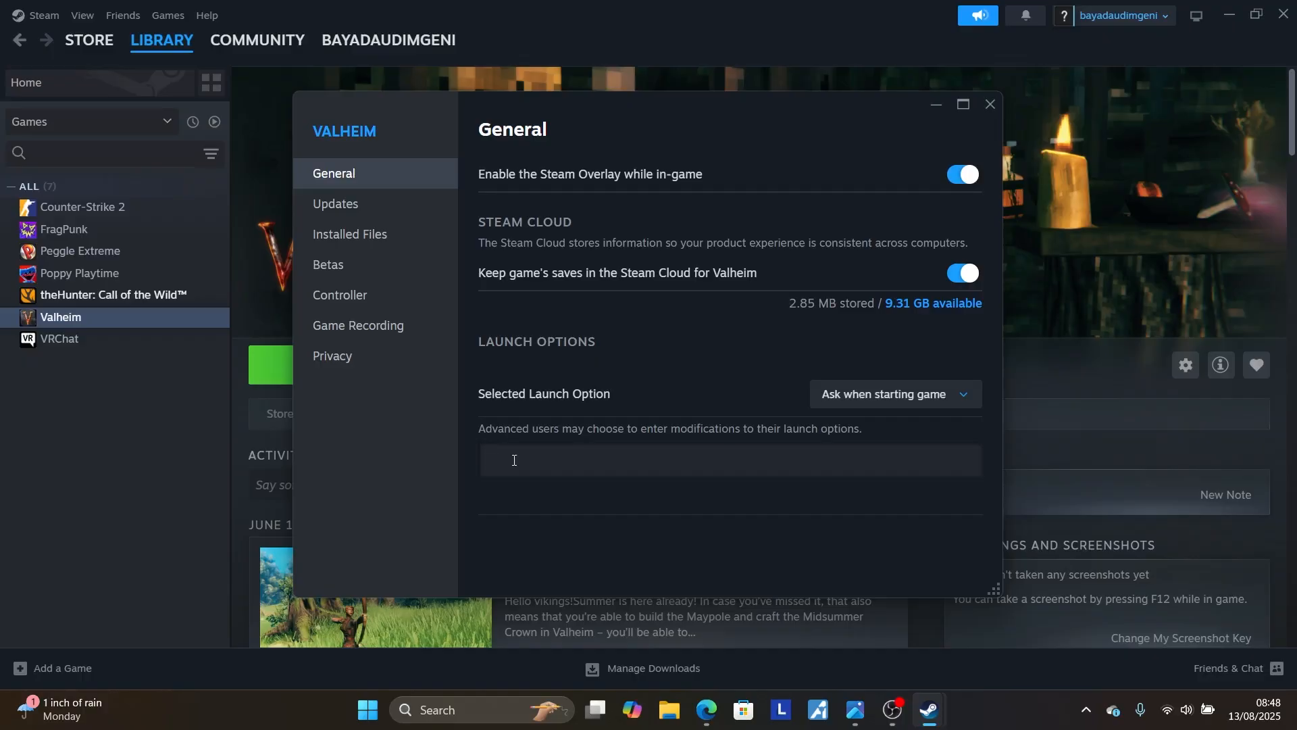
Step: Enter -dx11 as Valheim's launch option to force DirectX 11
text(-dx11)
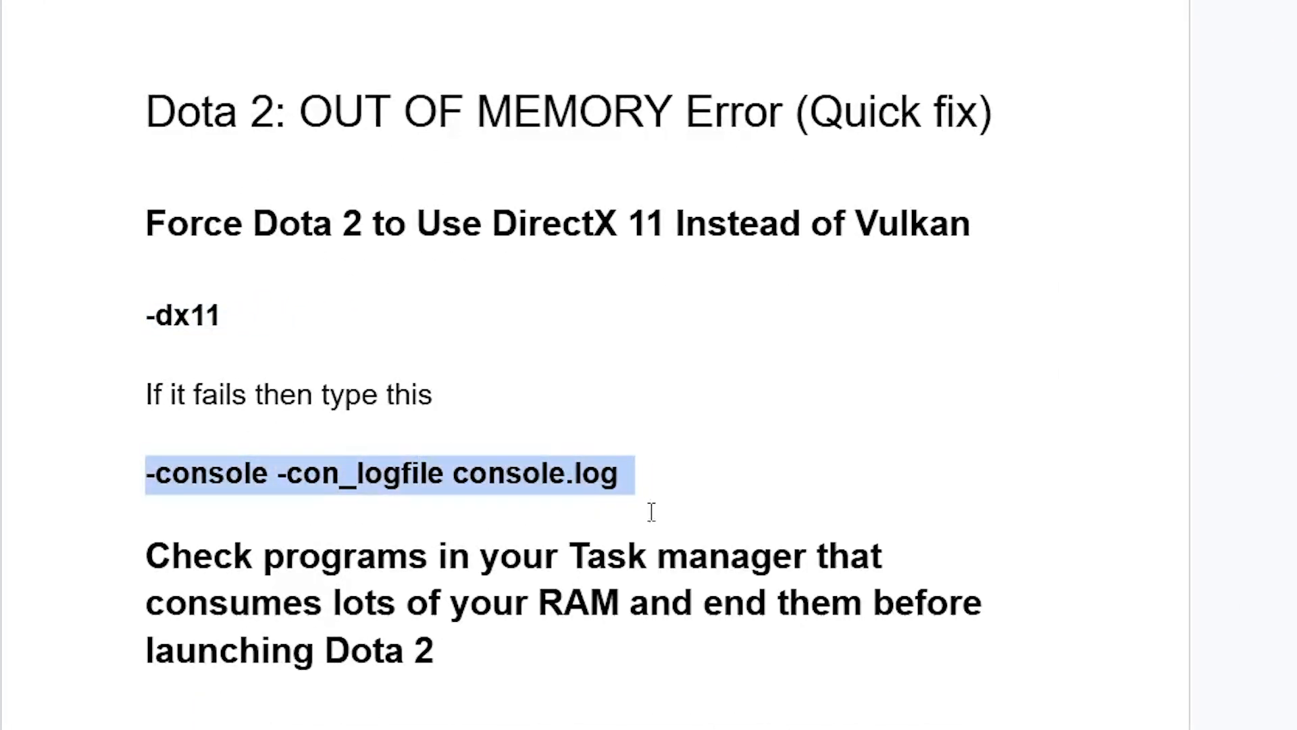
mouse_move(754, 489)
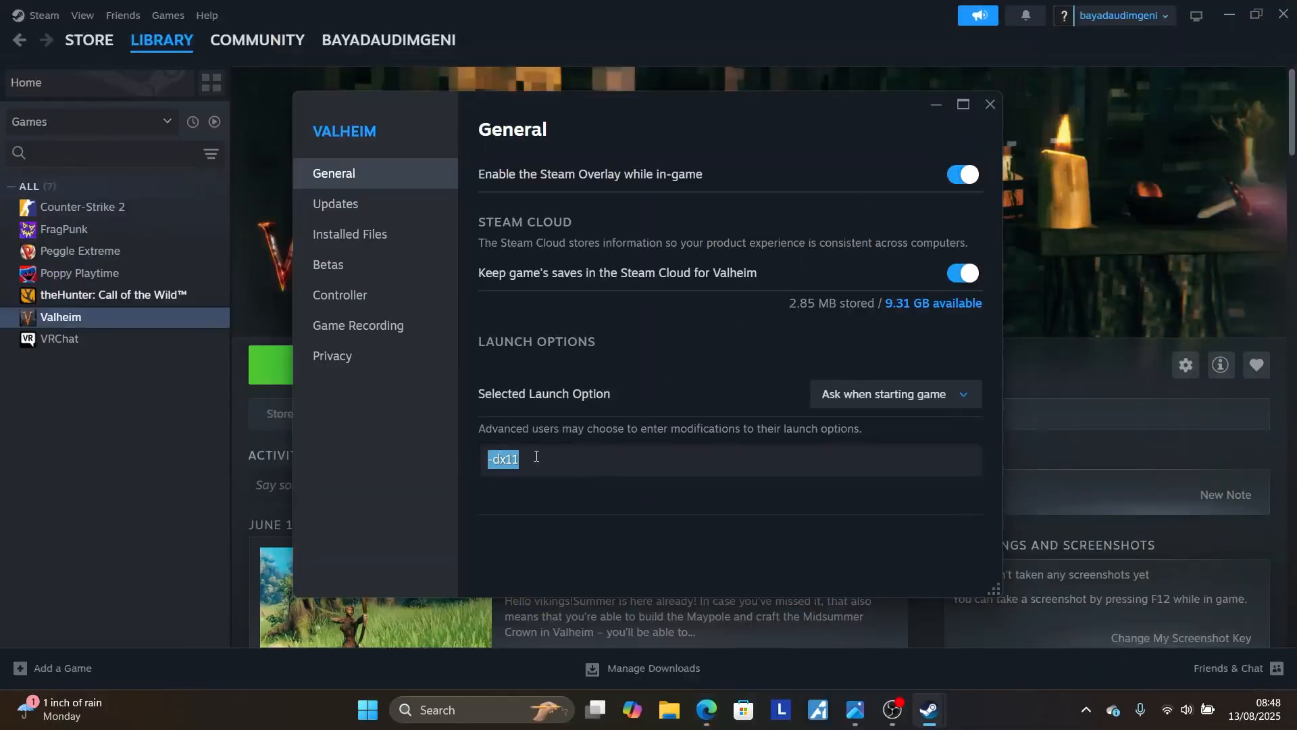
Step: Replace the launch option with -console -con_logfile console.log
text(-console -con_logfile console.log)
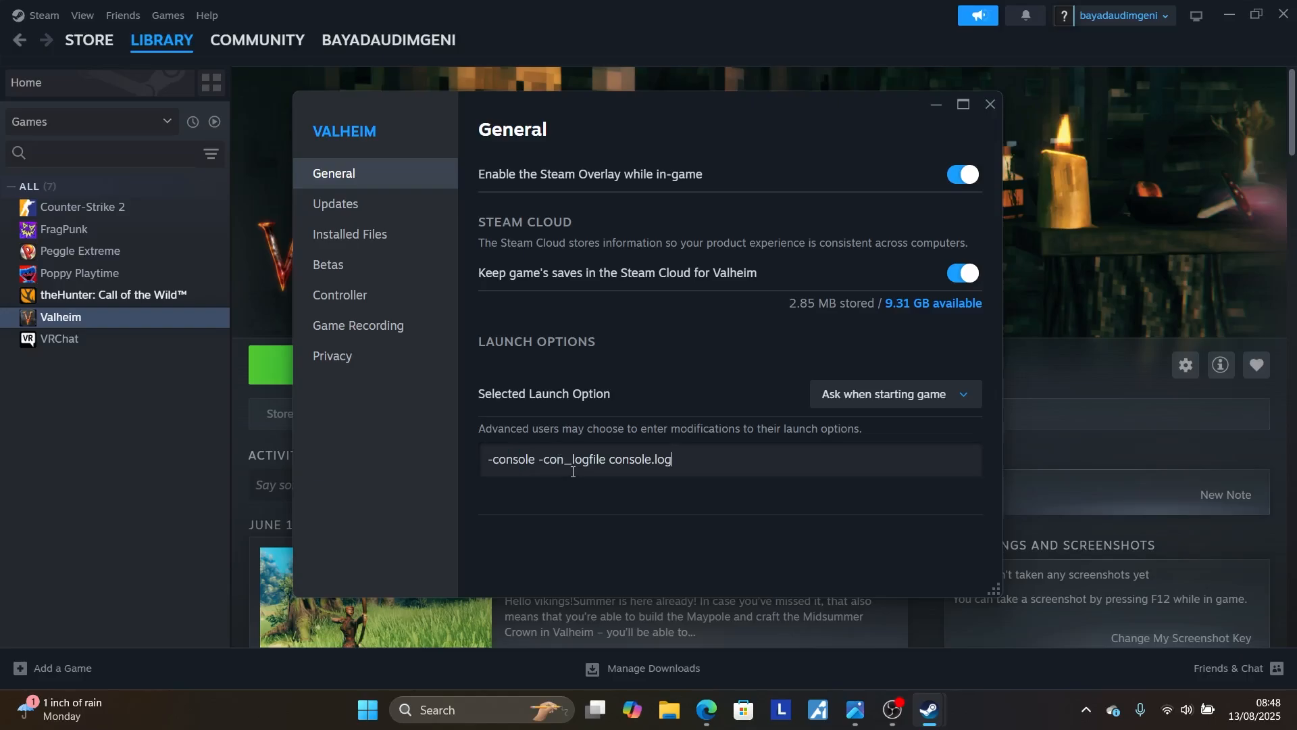
mouse_move(746, 472)
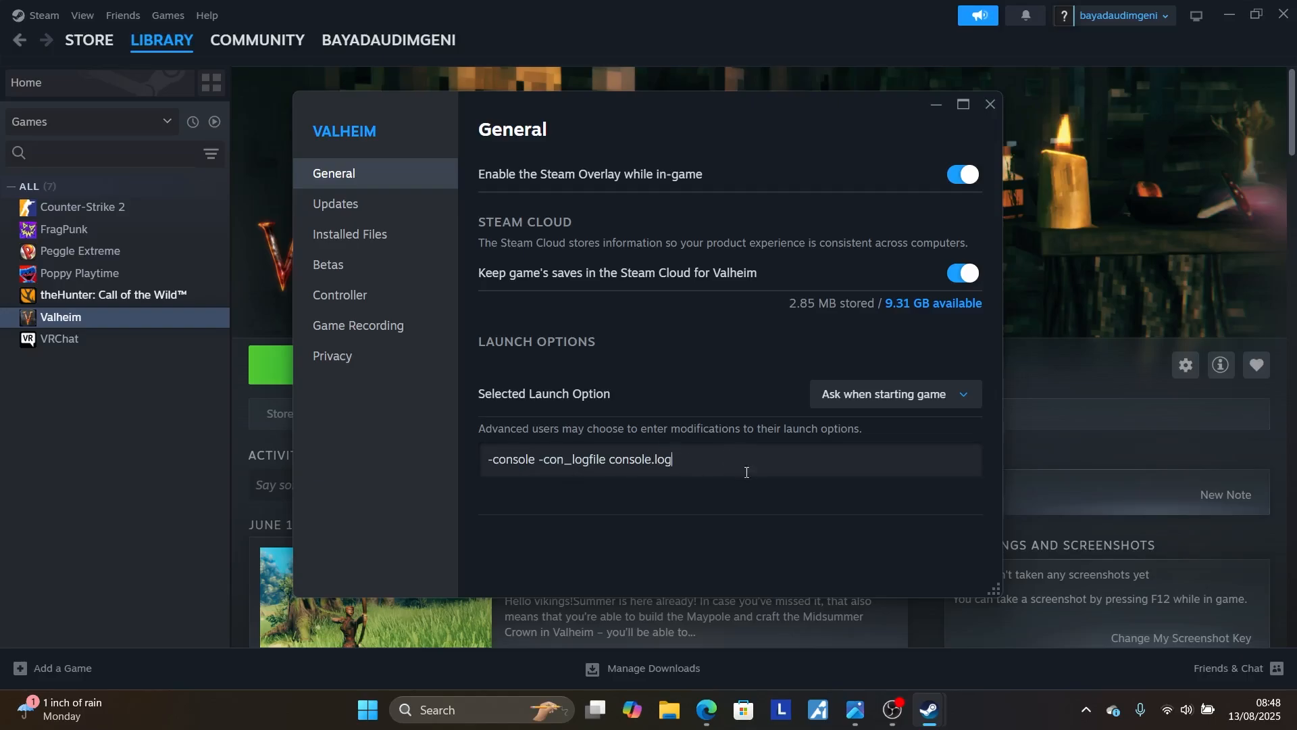
mouse_move(741, 468)
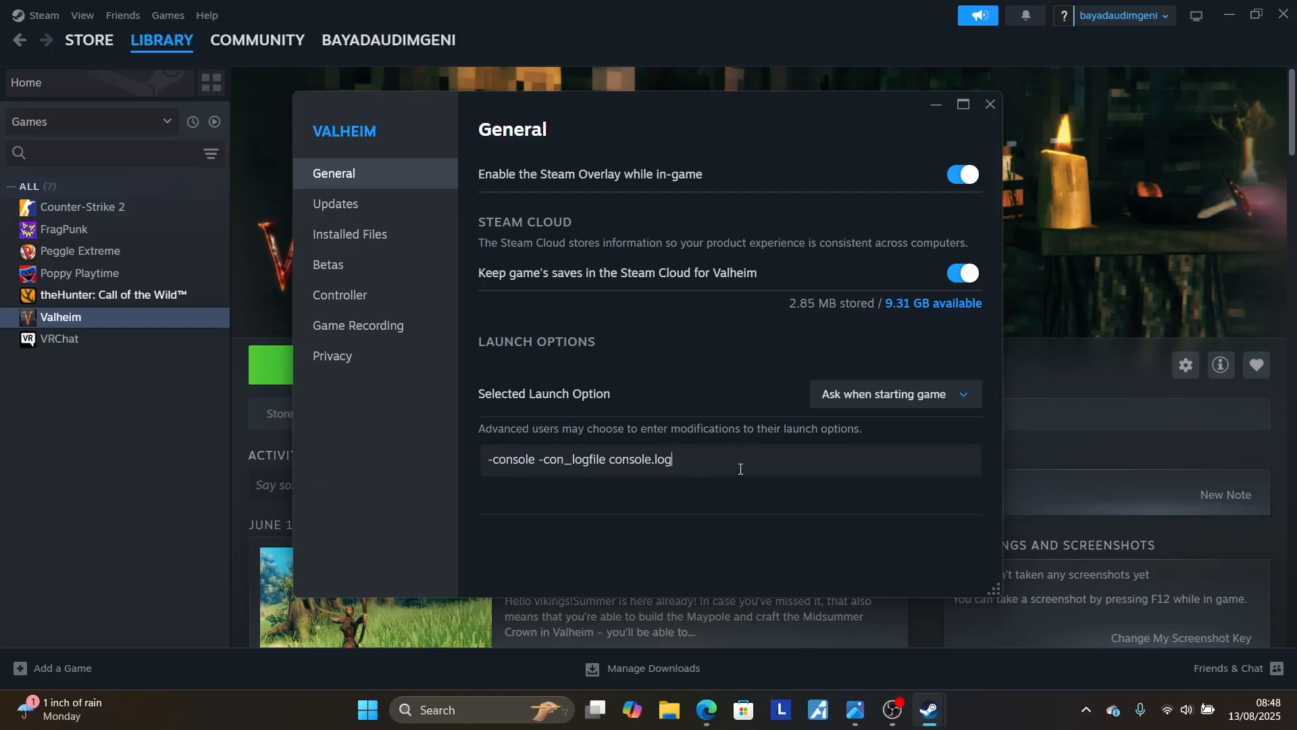
mouse_move(750, 465)
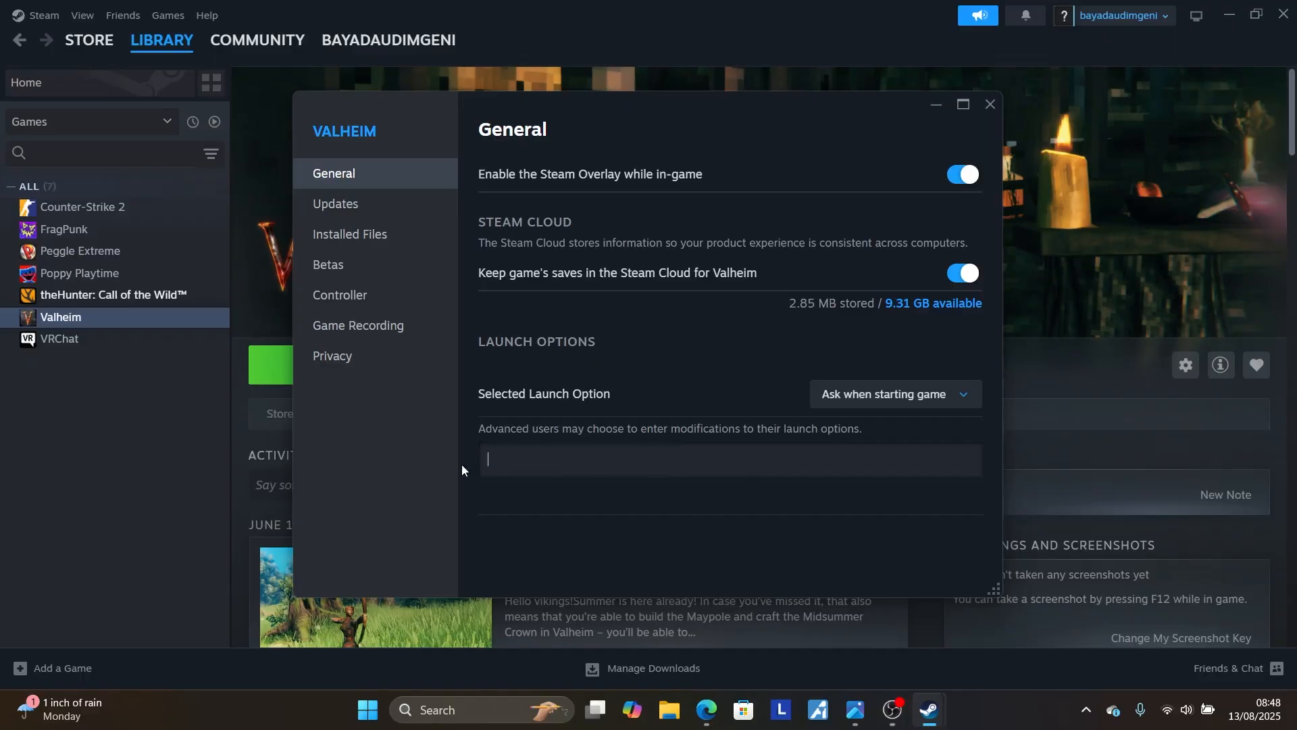
Step: Clear Valheim's launch options and search Windows for 'task' to find Task Manager
click(989, 104)
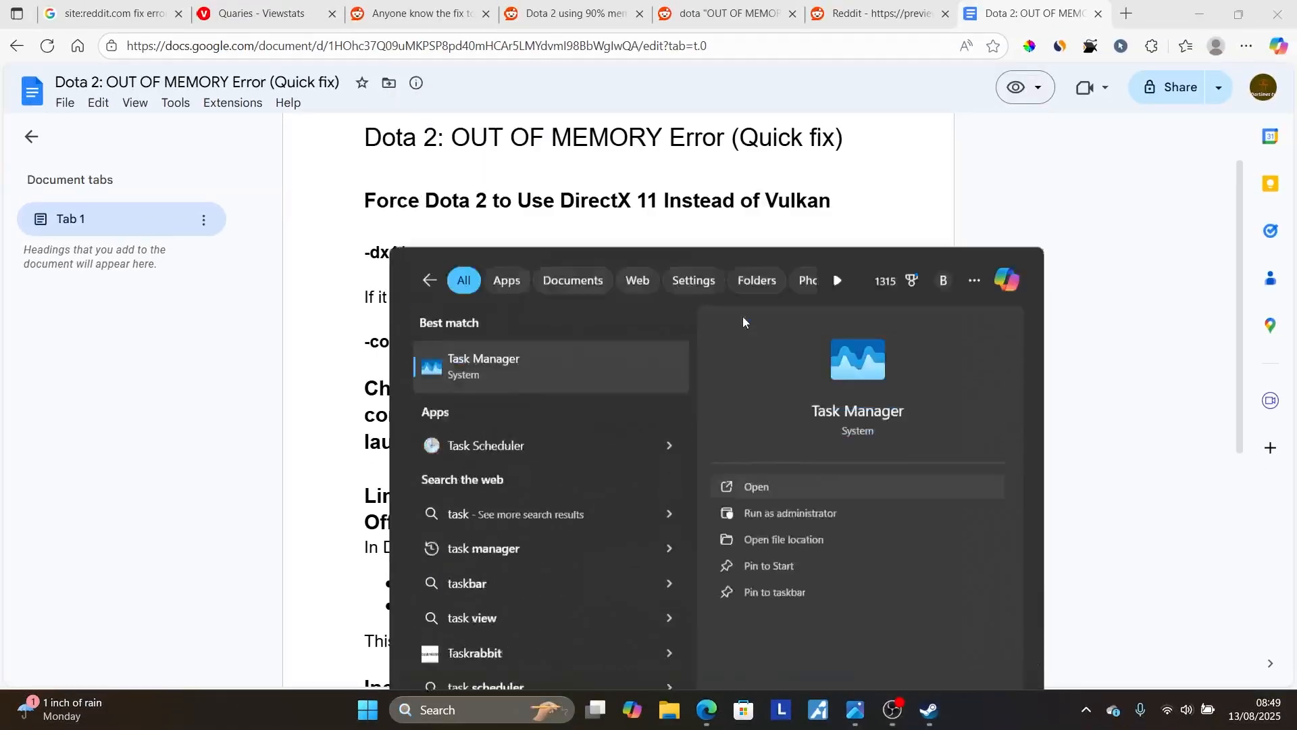
Step: In Task Manager's Processes list, inspect heavy apps like Steam Client WebHelper and end the Microsoft Edge task
click(756, 486)
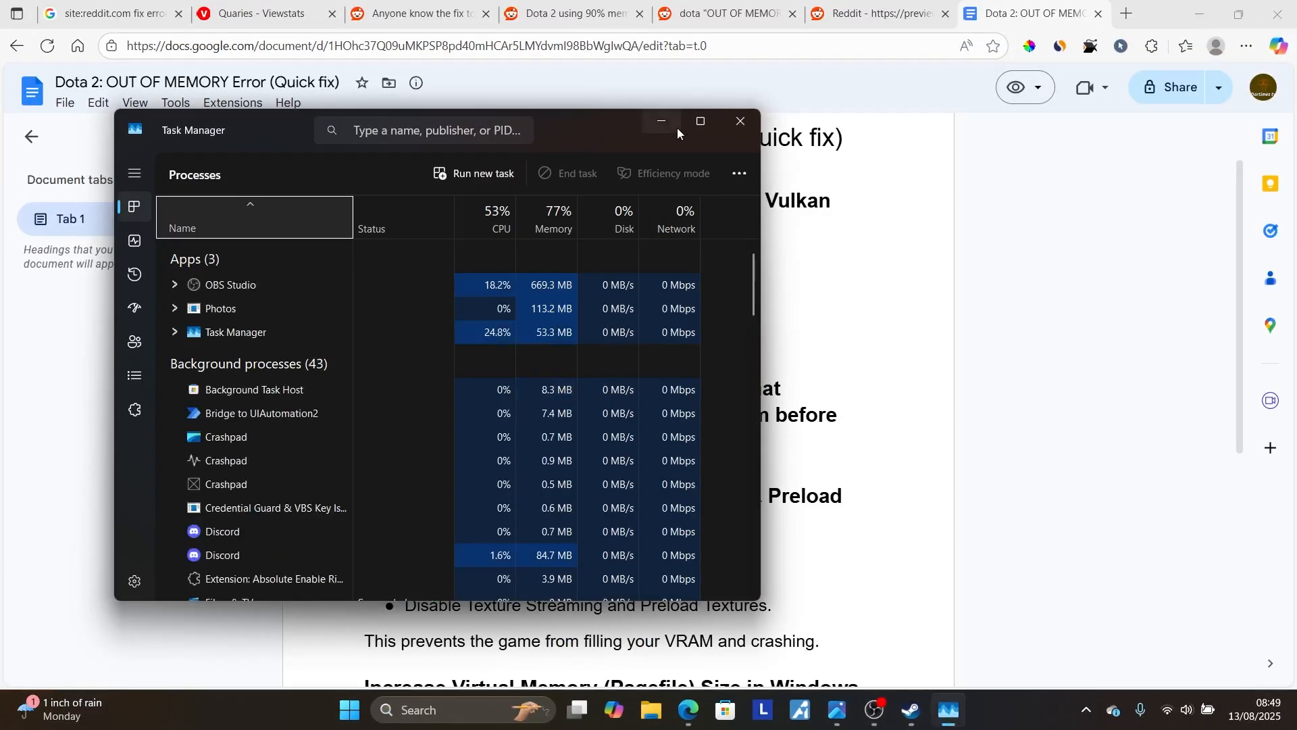
click(701, 120)
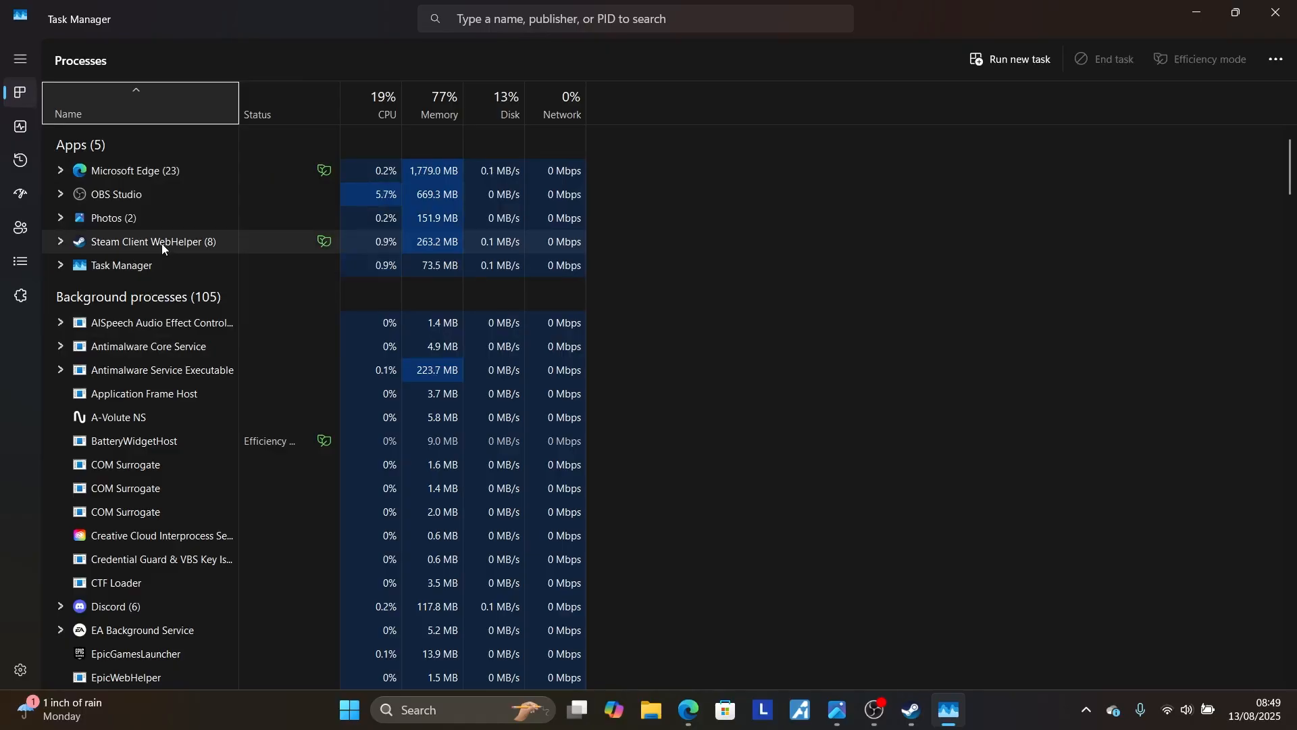
right_click(162, 241)
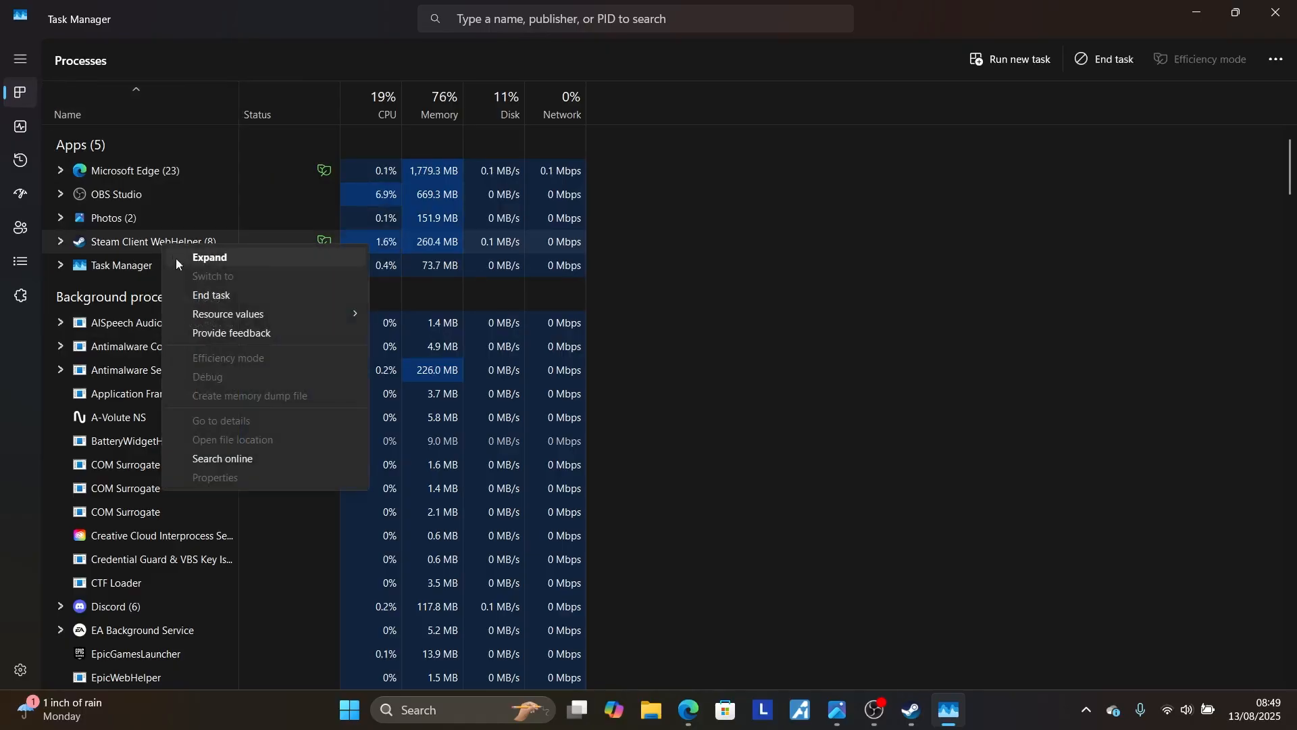
mouse_move(201, 295)
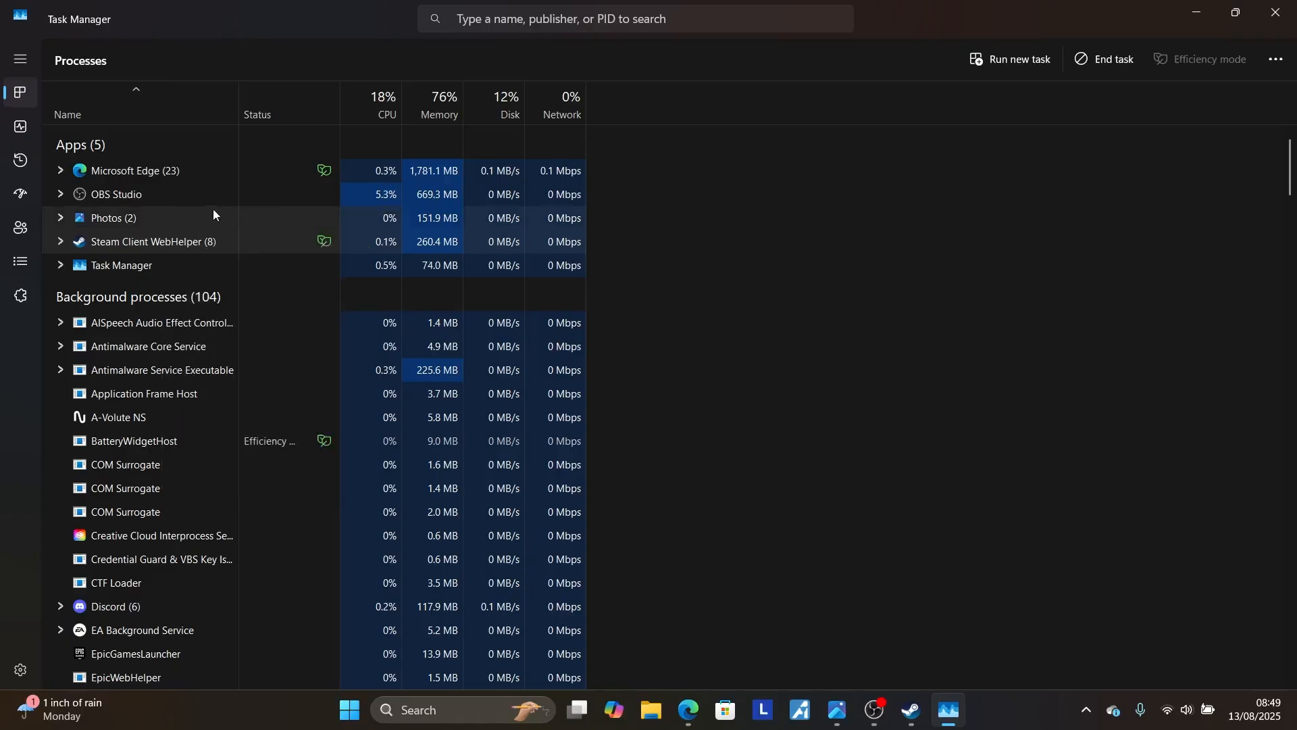
right_click(125, 170)
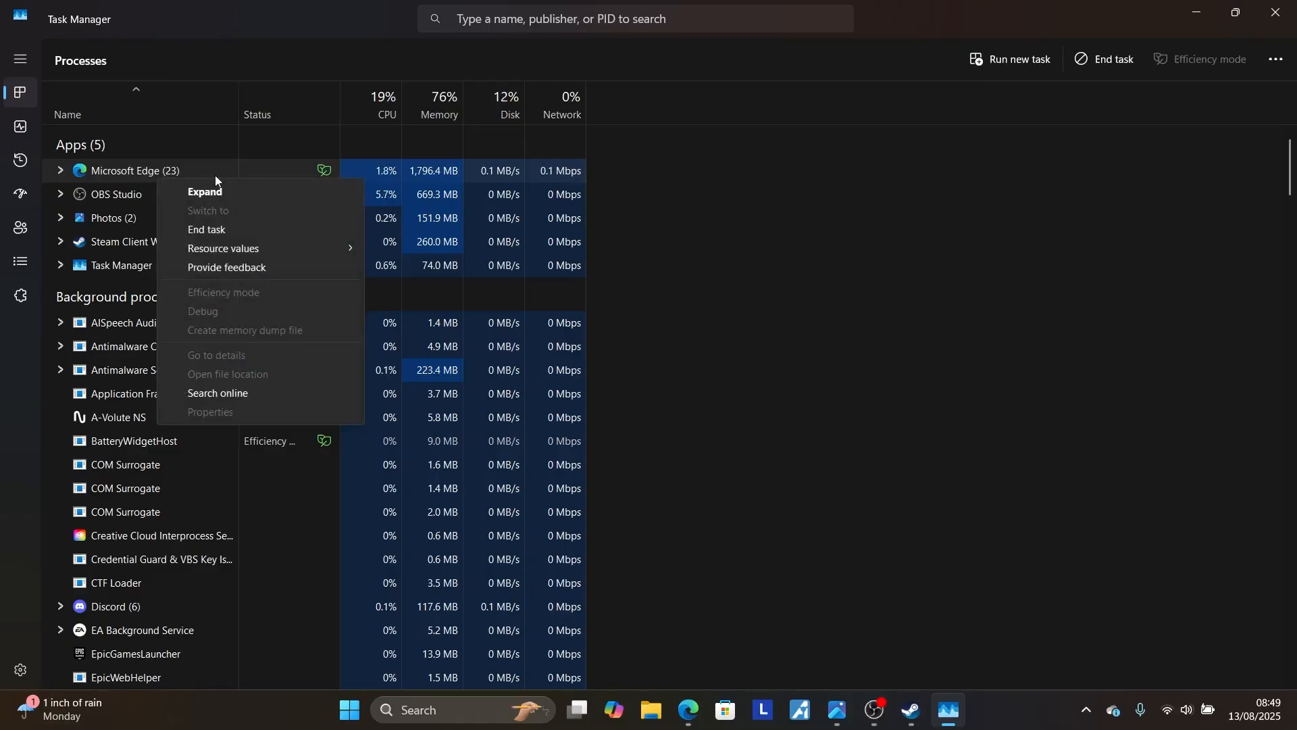
mouse_move(242, 233)
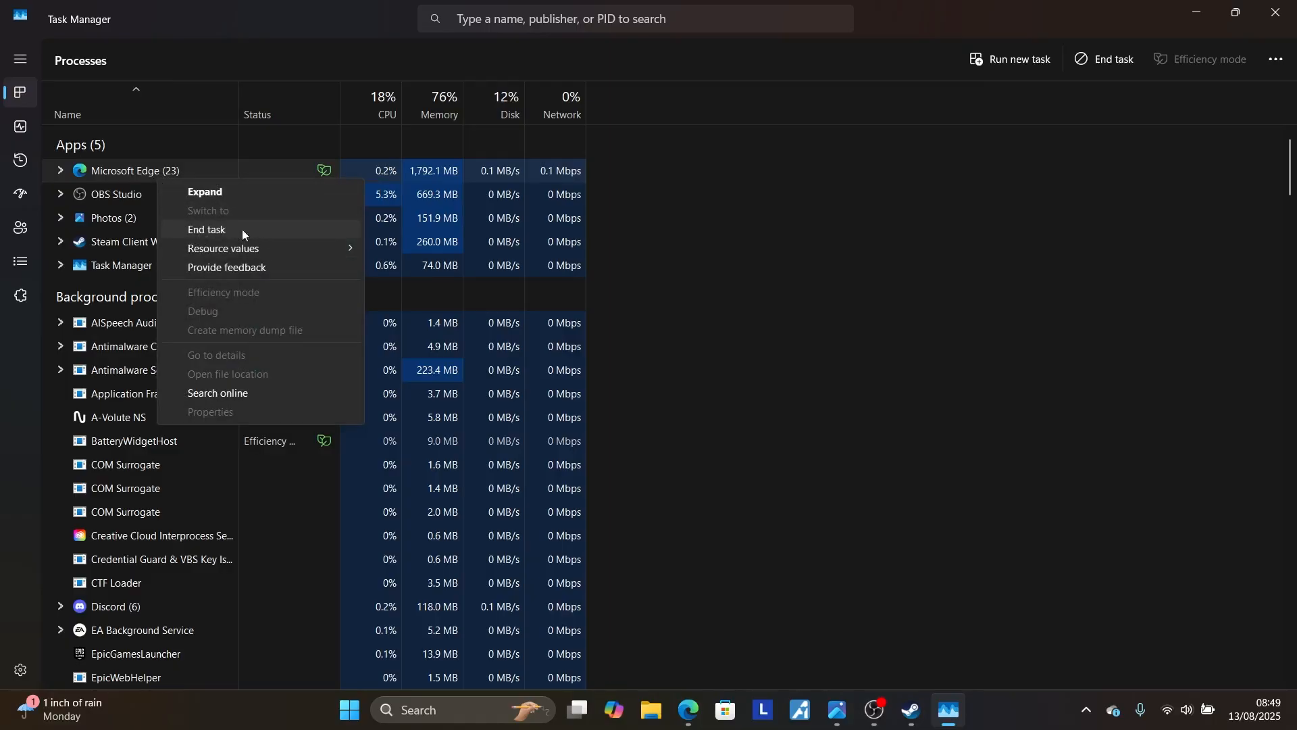
click(222, 165)
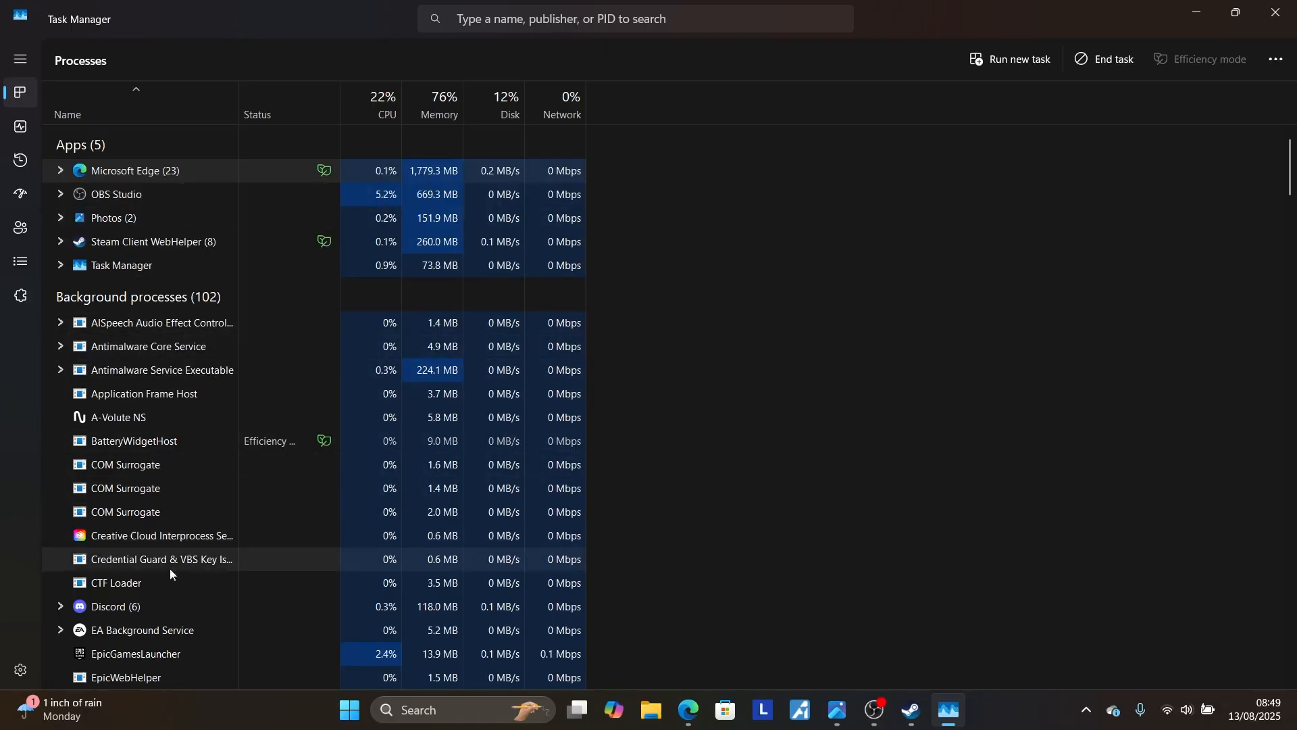
right_click(162, 370)
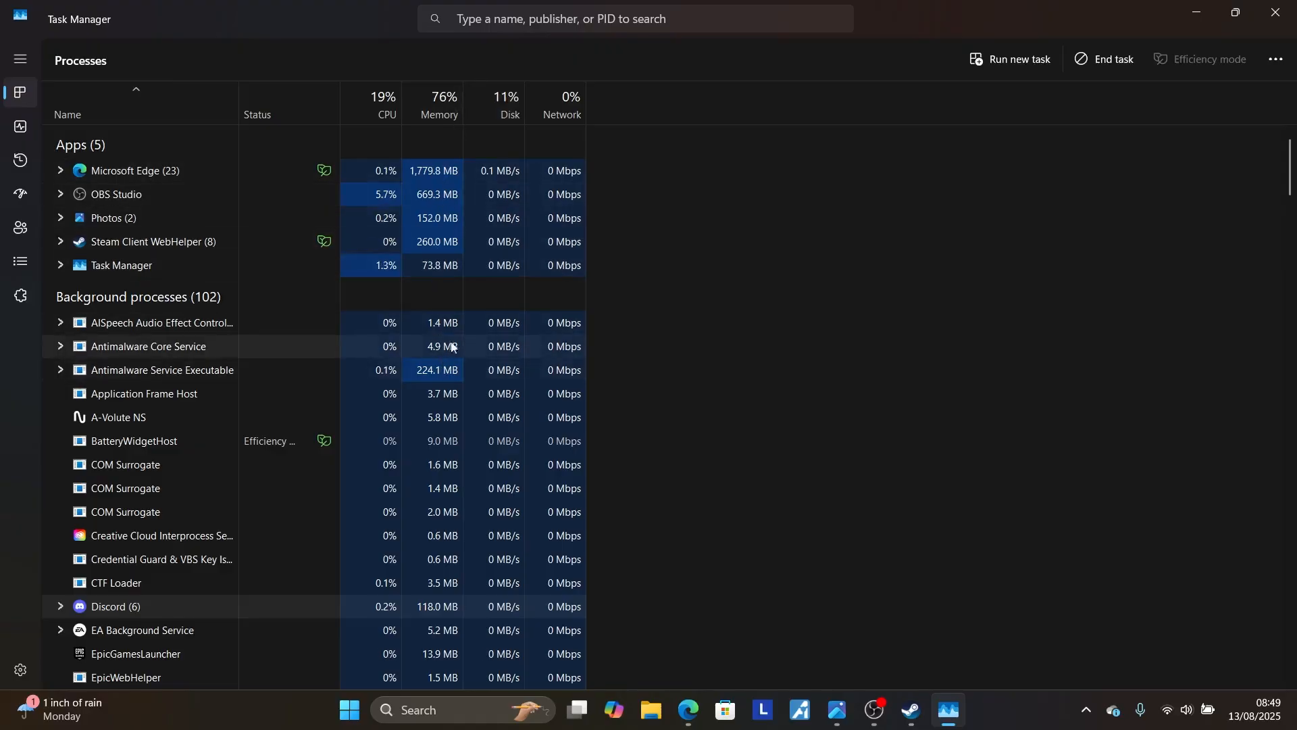
mouse_move(474, 79)
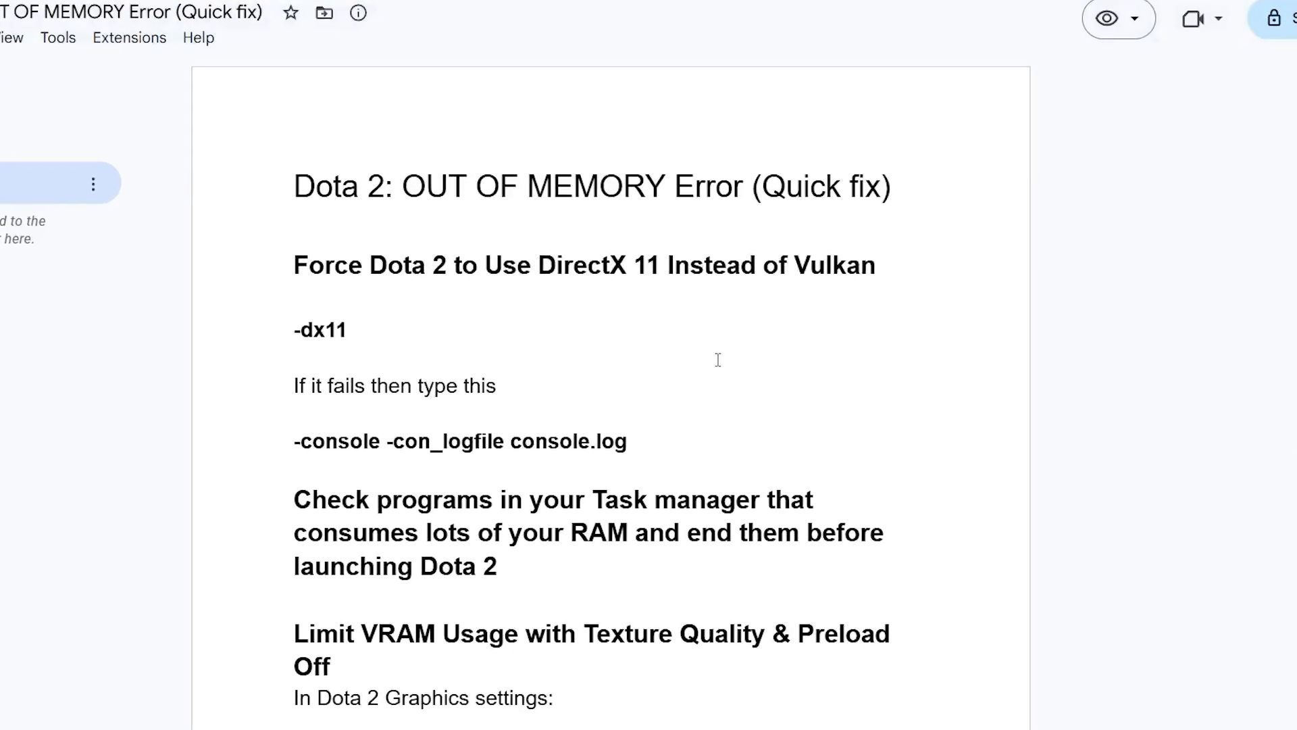
scroll(down, 3)
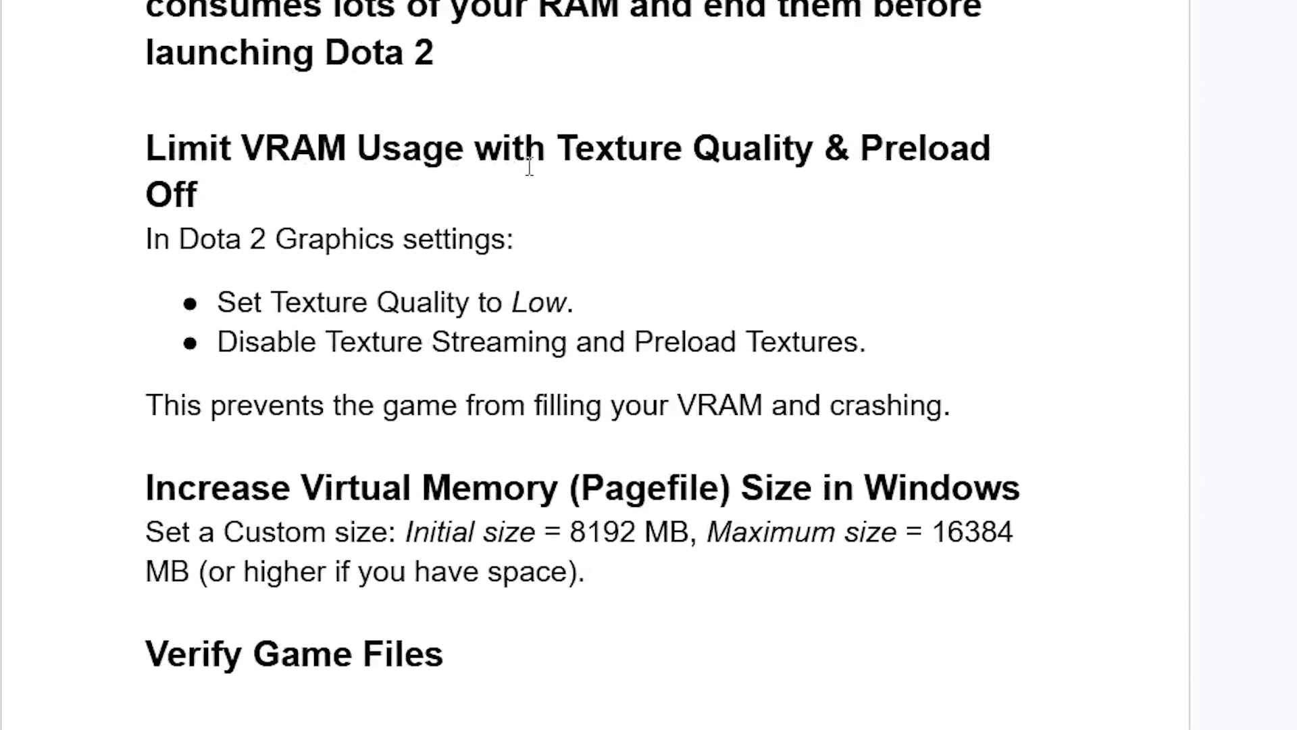
mouse_move(485, 149)
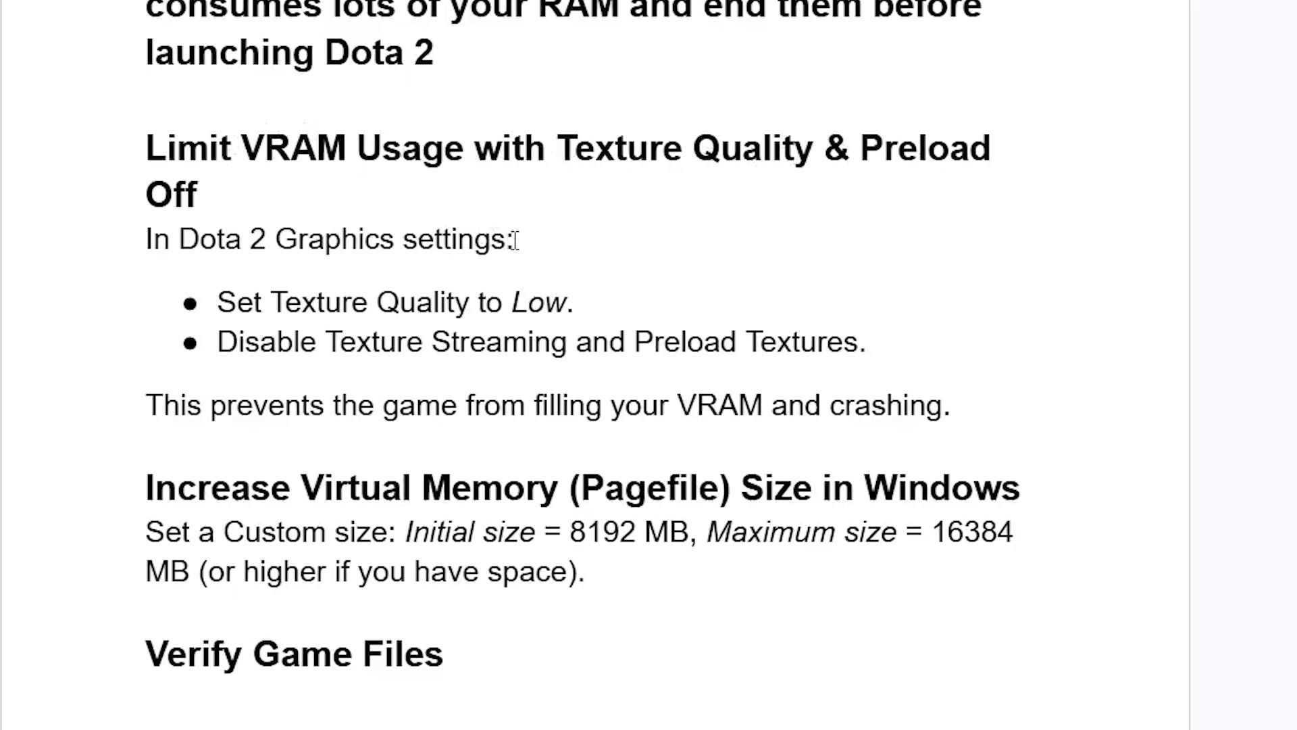
mouse_move(478, 181)
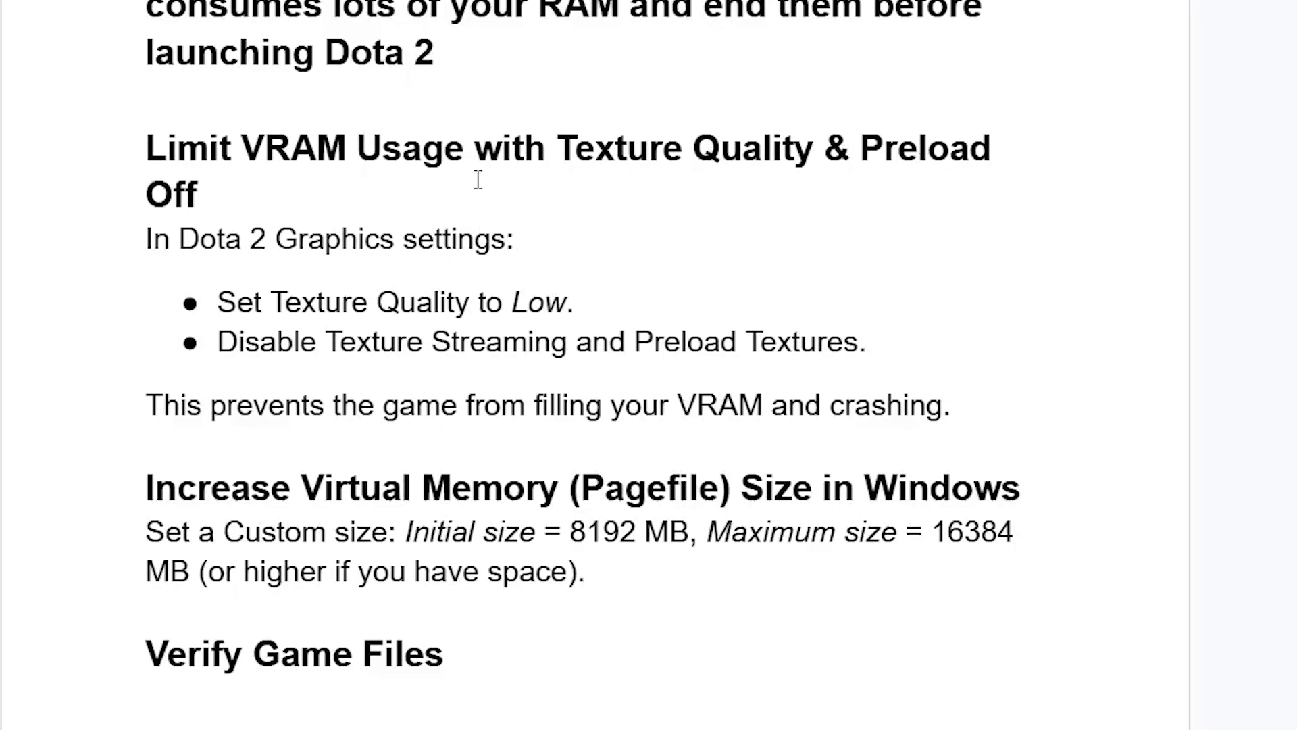
mouse_move(367, 310)
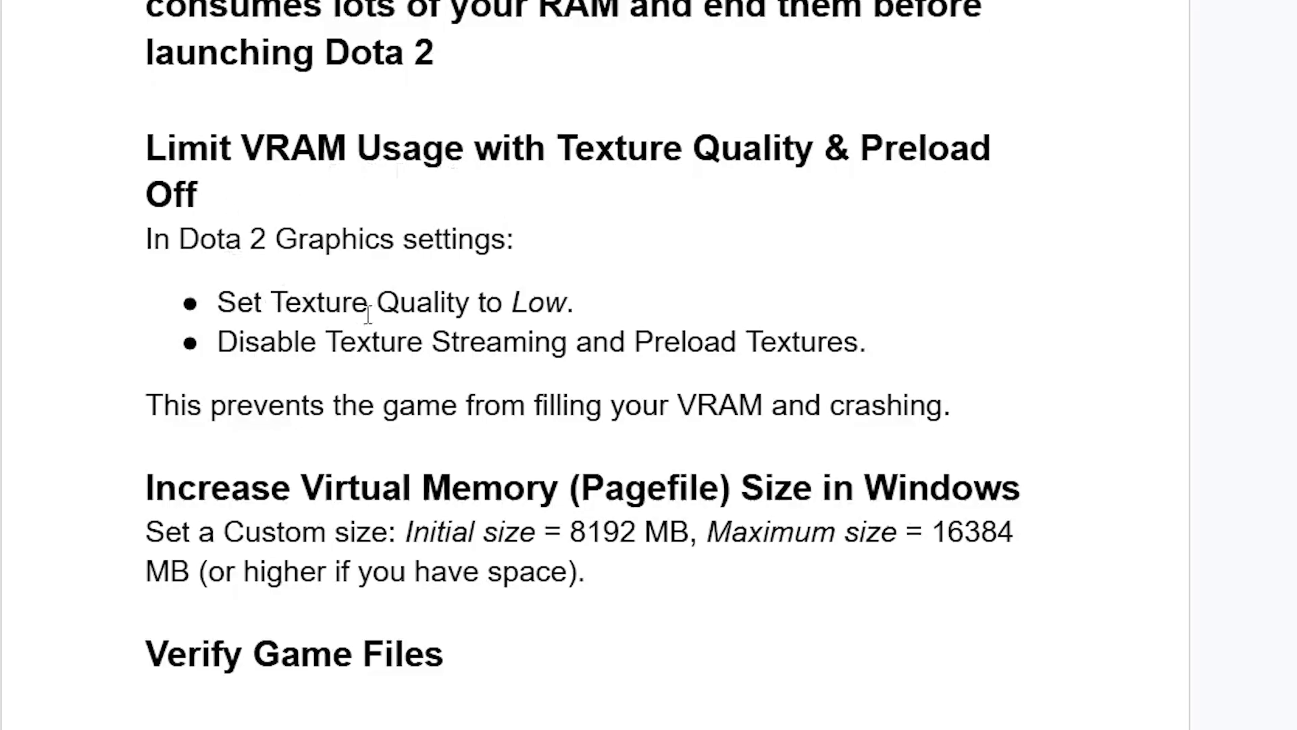
drag(404, 302, 571, 302)
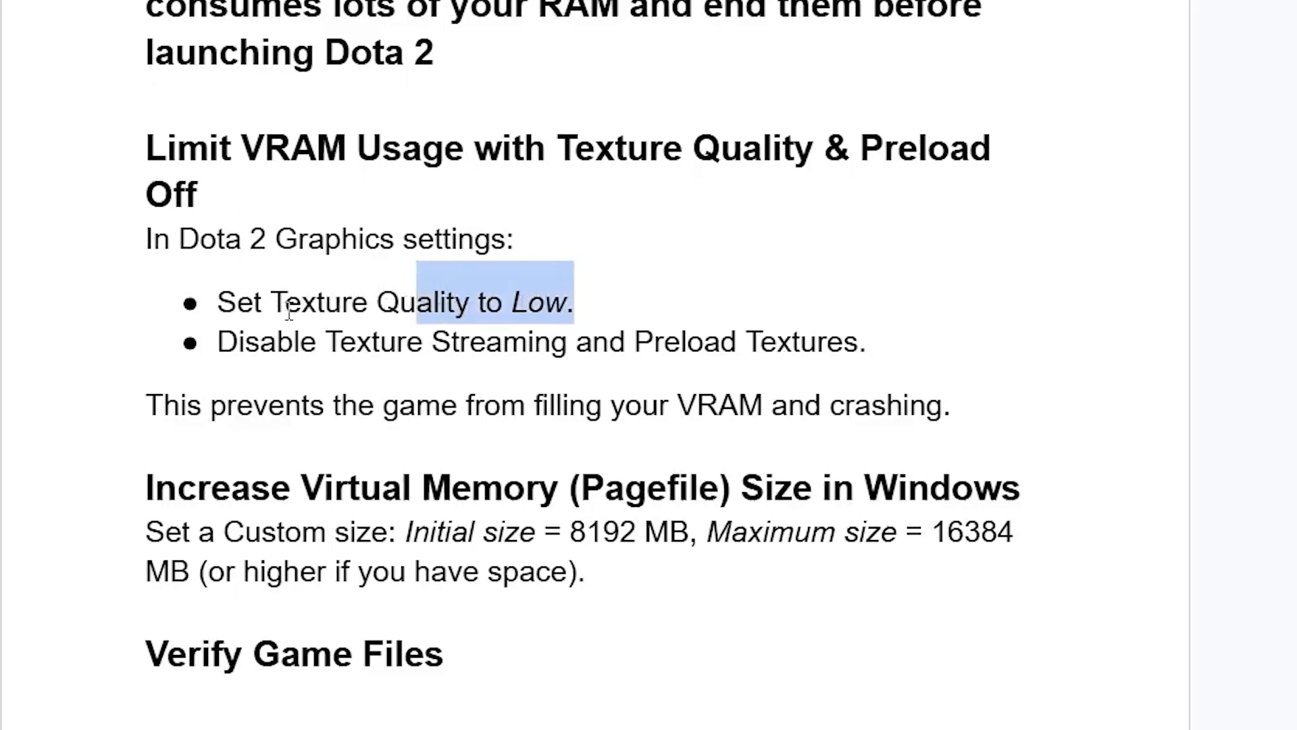
mouse_move(684, 364)
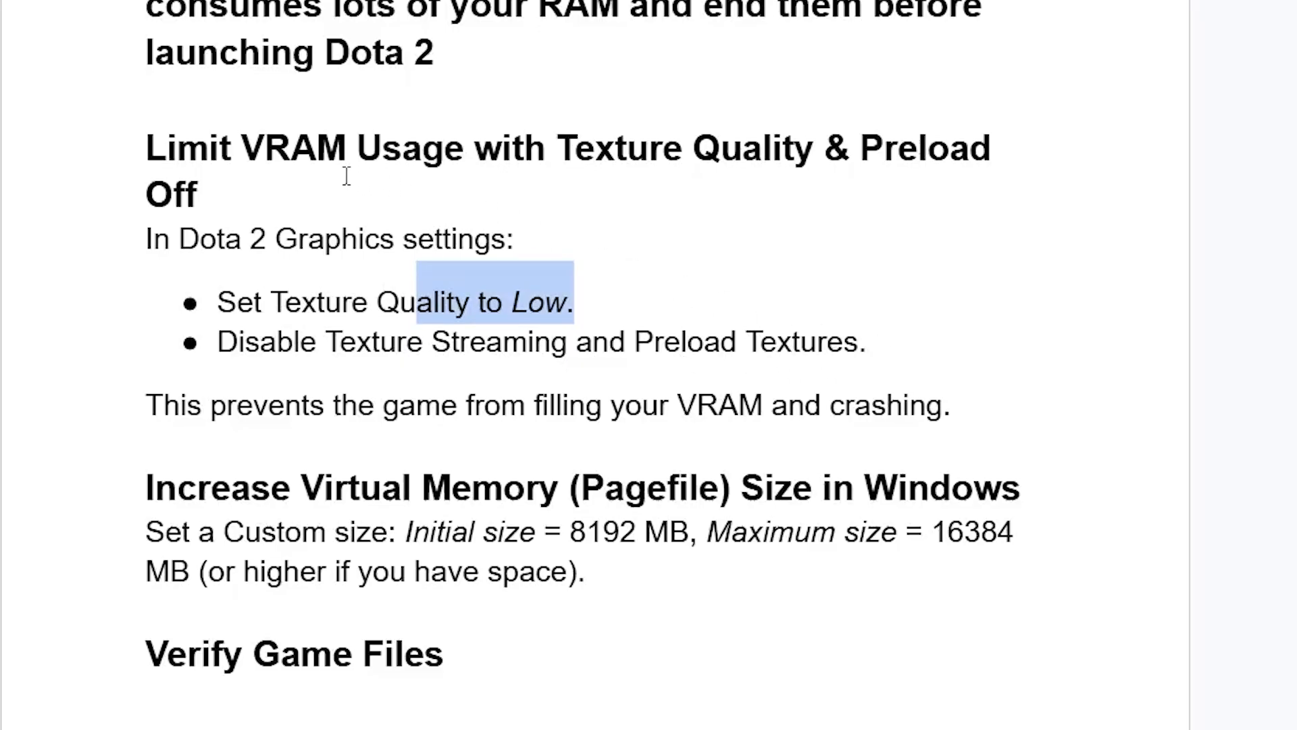
mouse_move(300, 268)
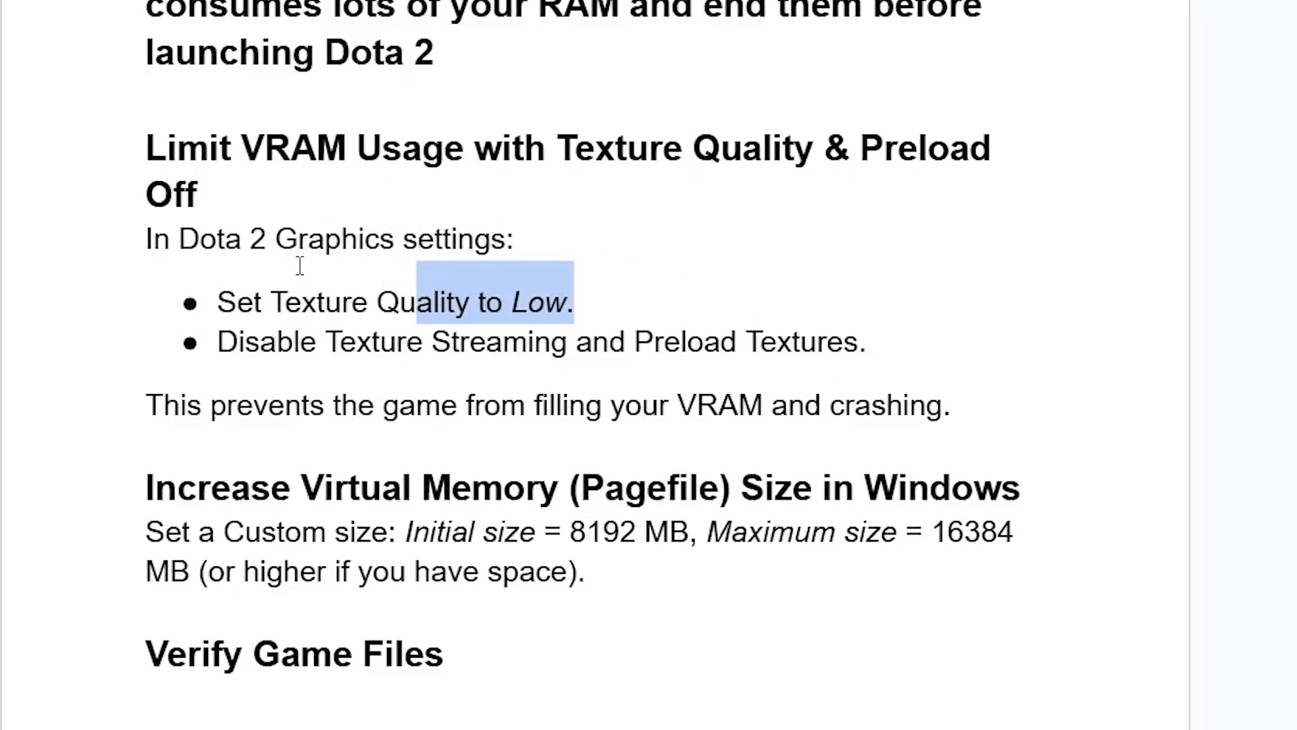
mouse_move(403, 314)
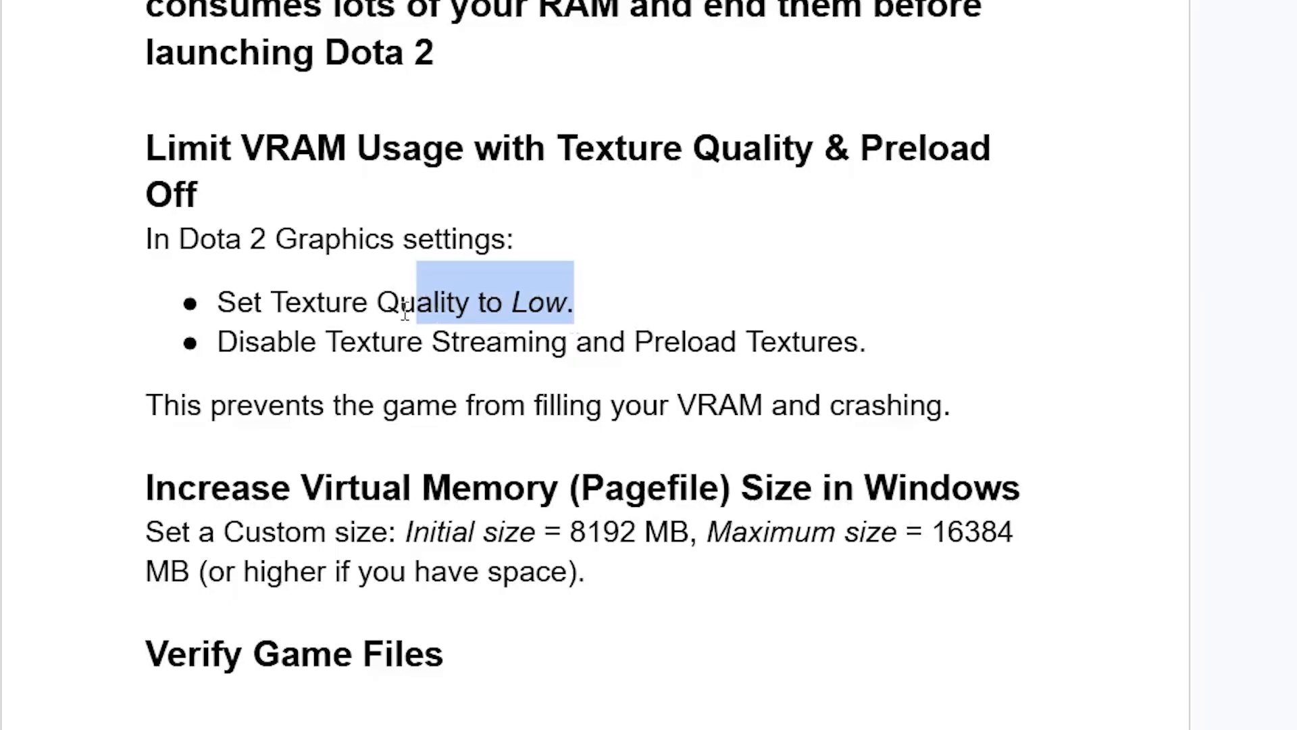
mouse_move(797, 361)
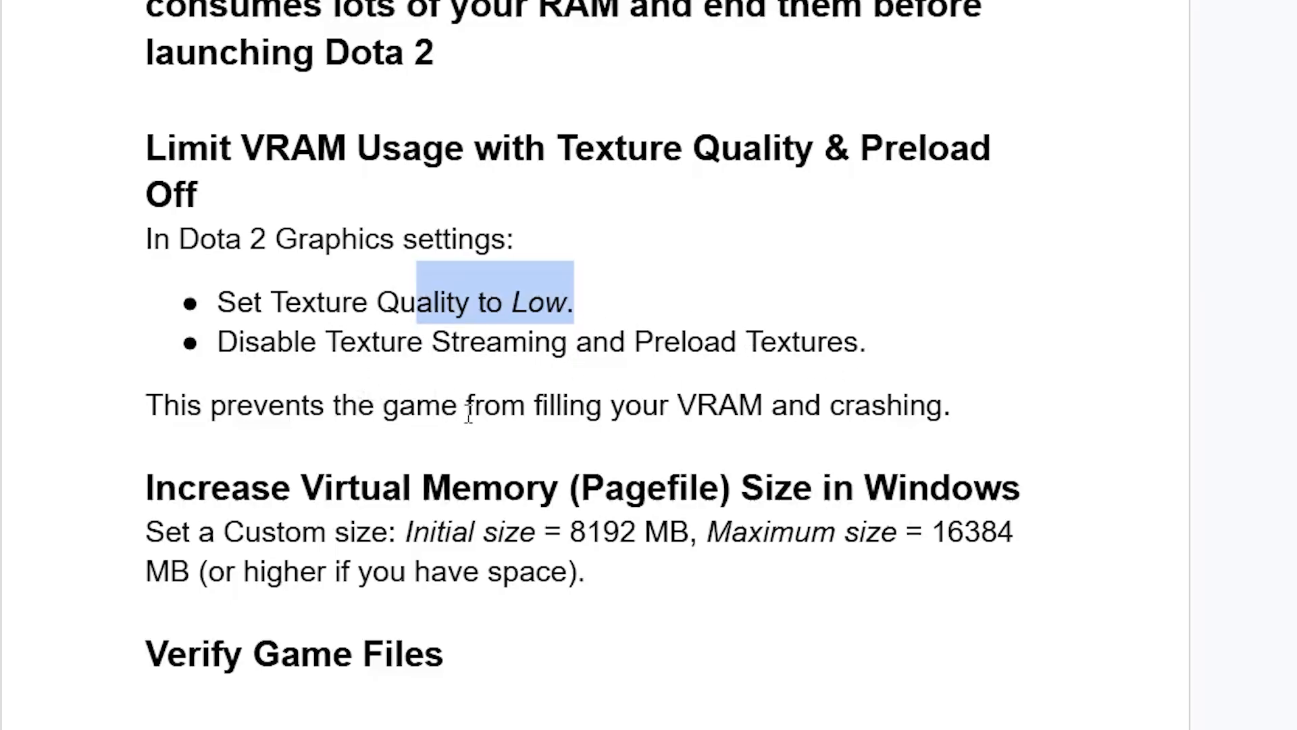
mouse_move(980, 421)
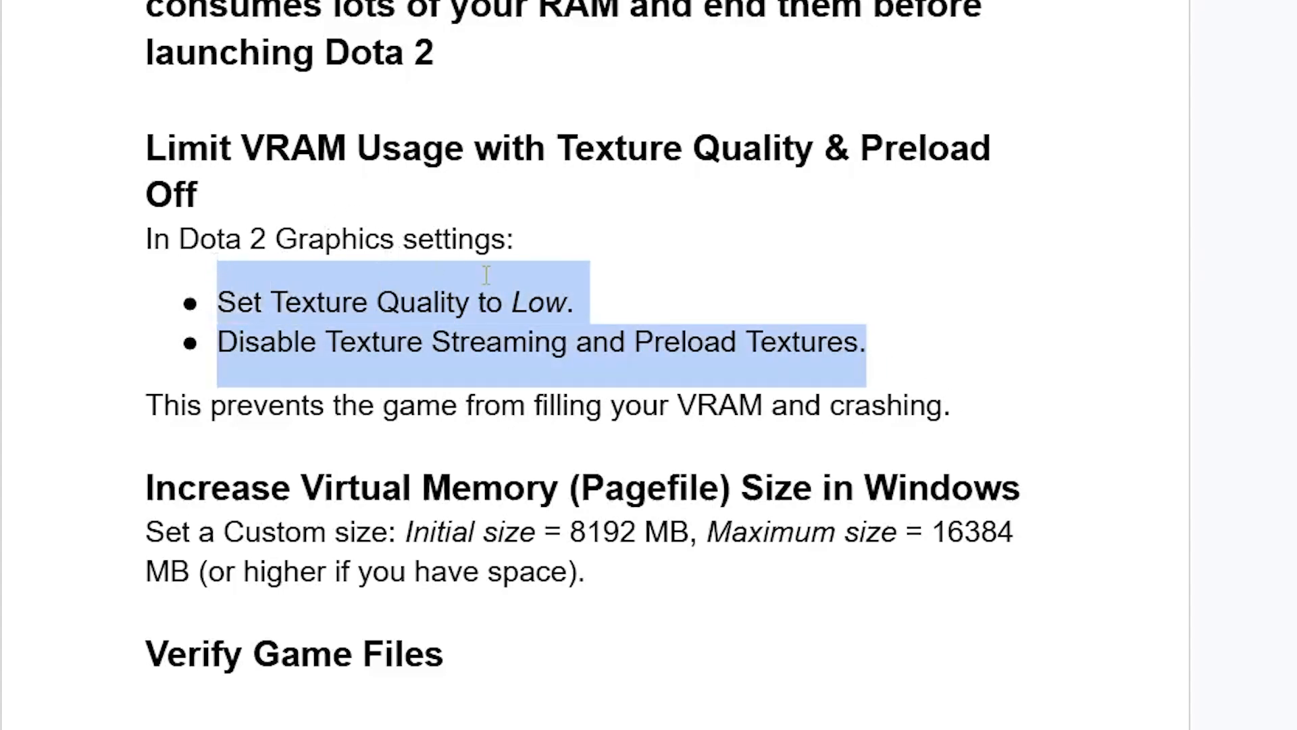
scroll(down, 3)
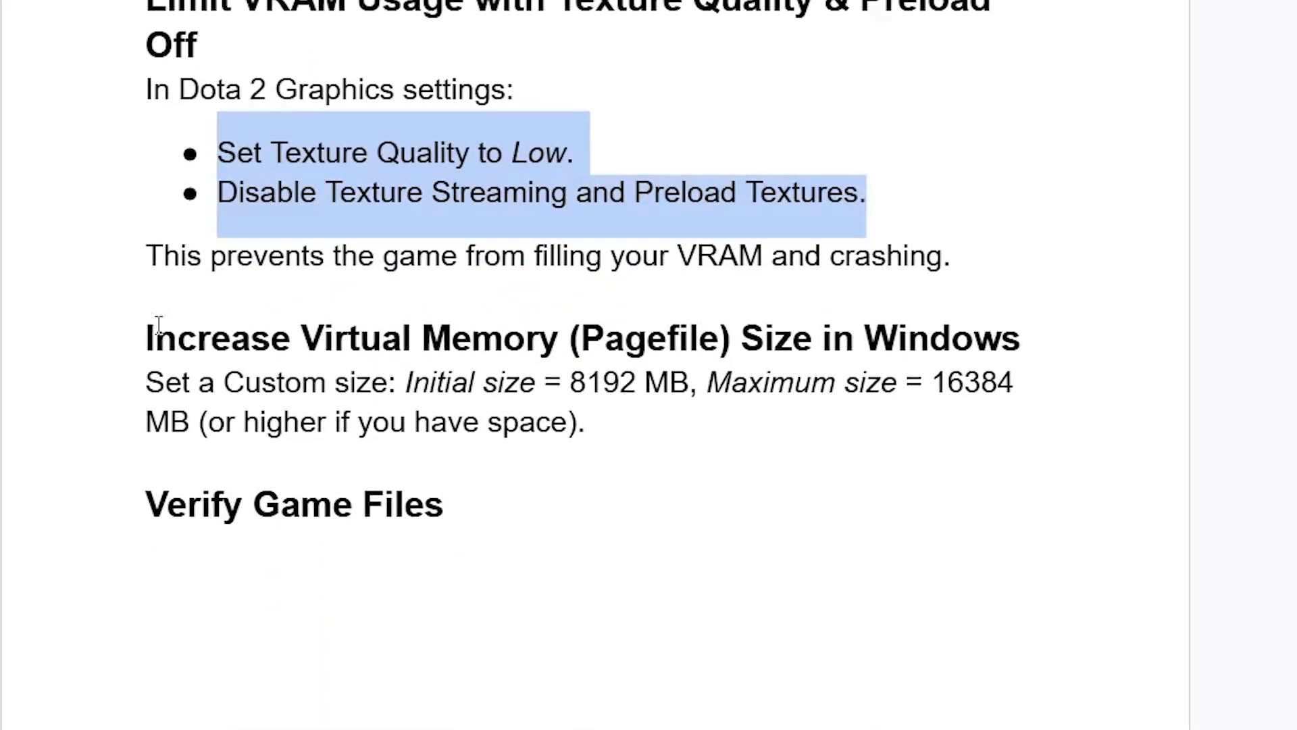
mouse_move(701, 347)
text(sysdm.cpl)
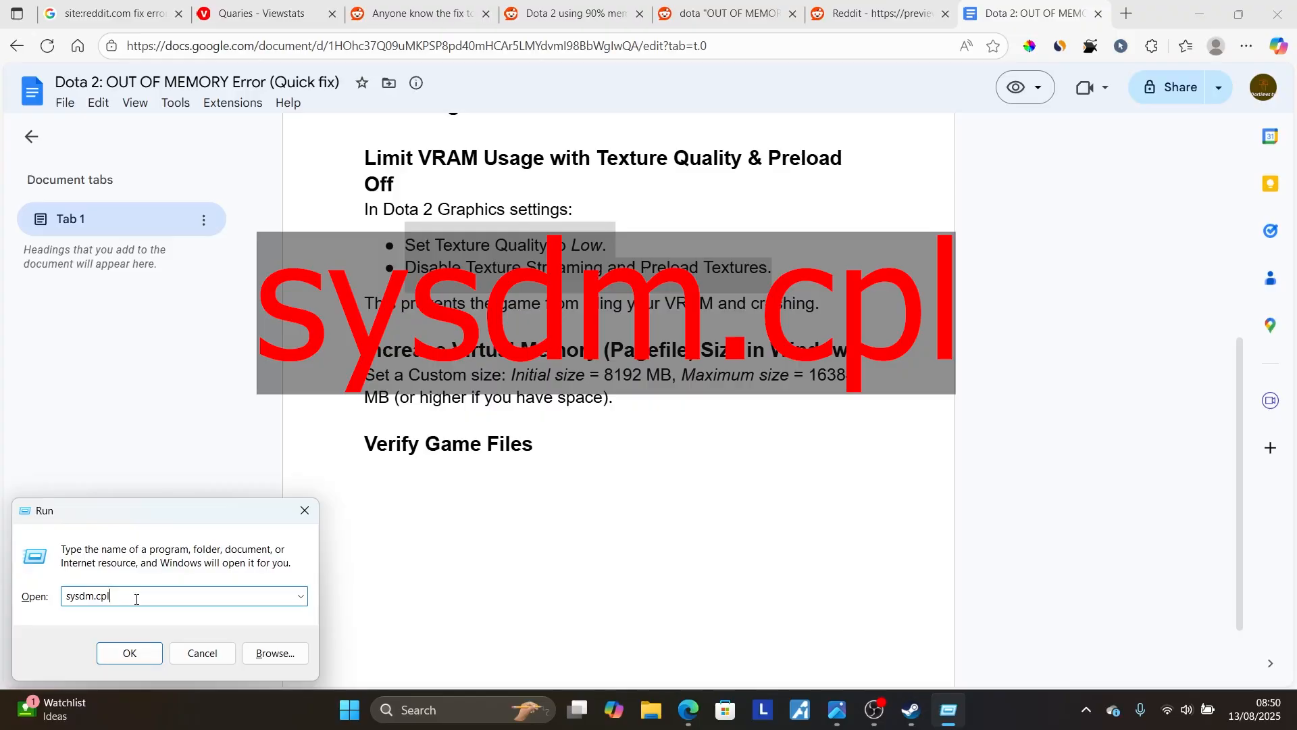
mouse_move(193, 596)
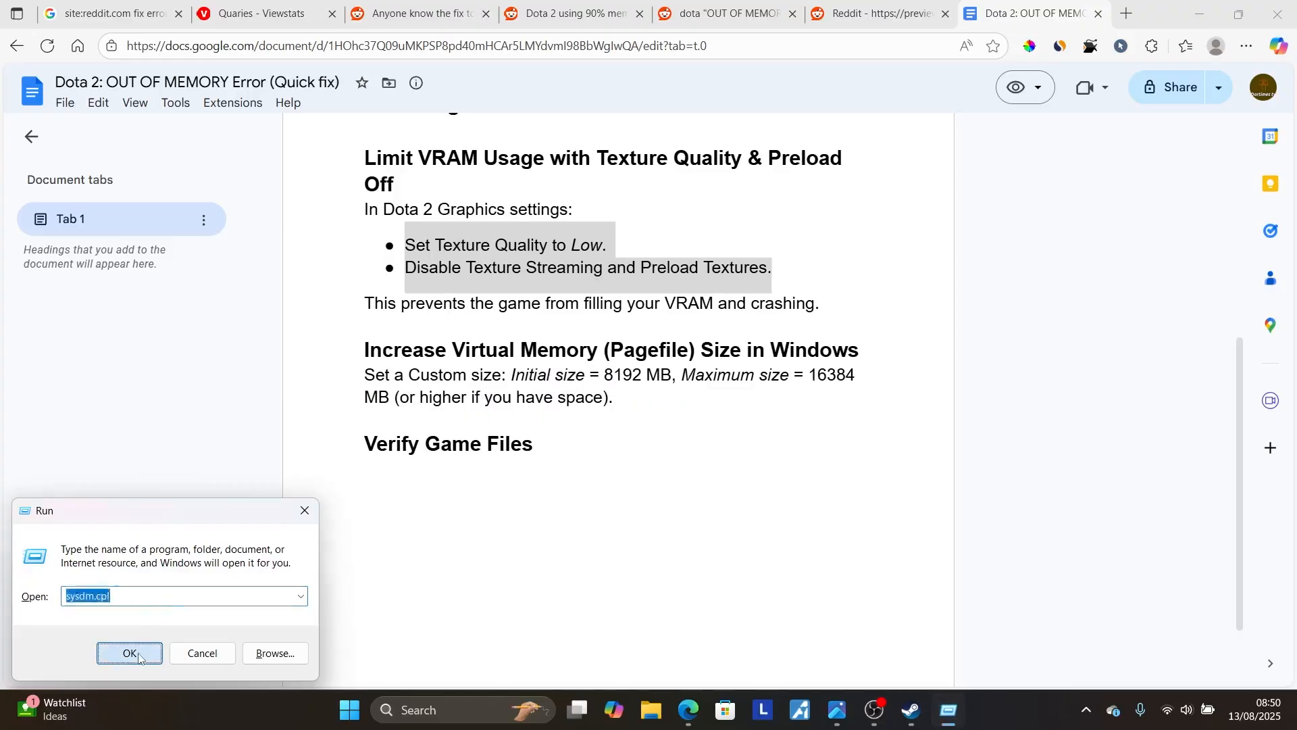
Step: Run sysdm.cpl and reach Performance Options' Advanced page via Advanced system settings
click(129, 652)
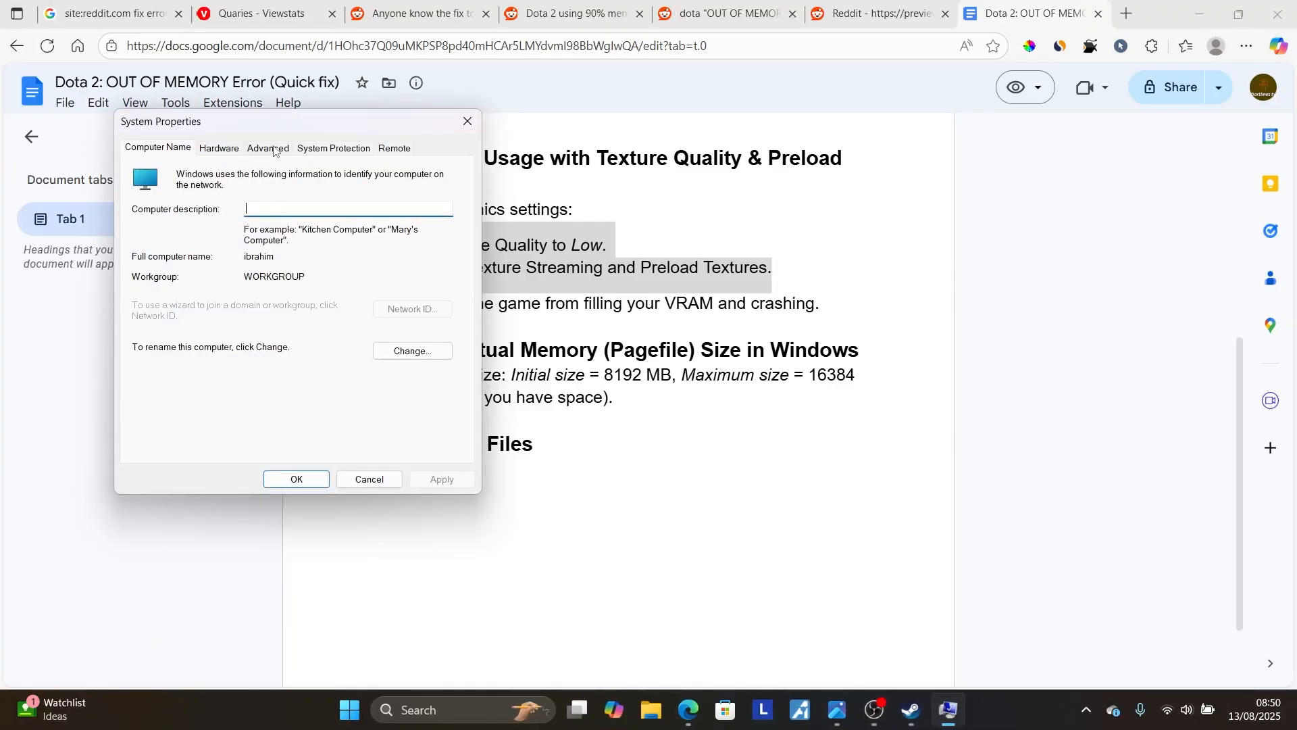
click(268, 147)
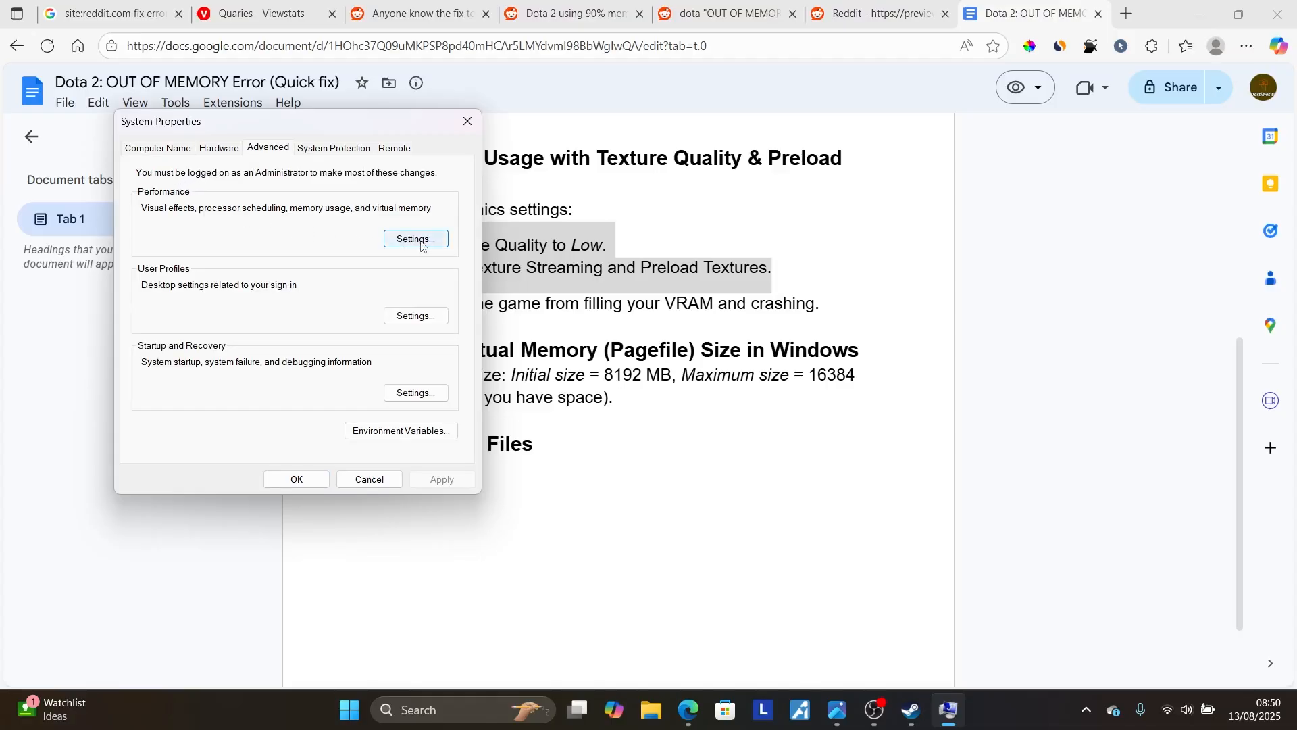
click(415, 239)
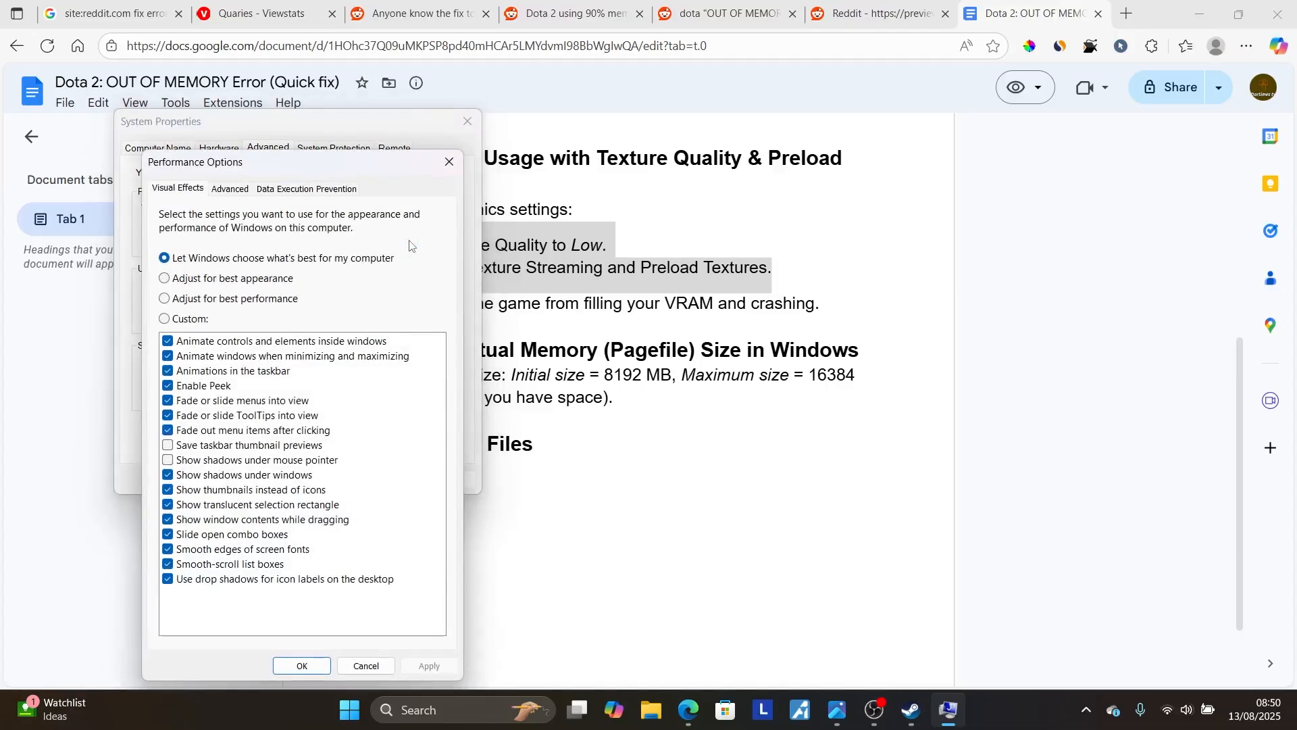
click(230, 188)
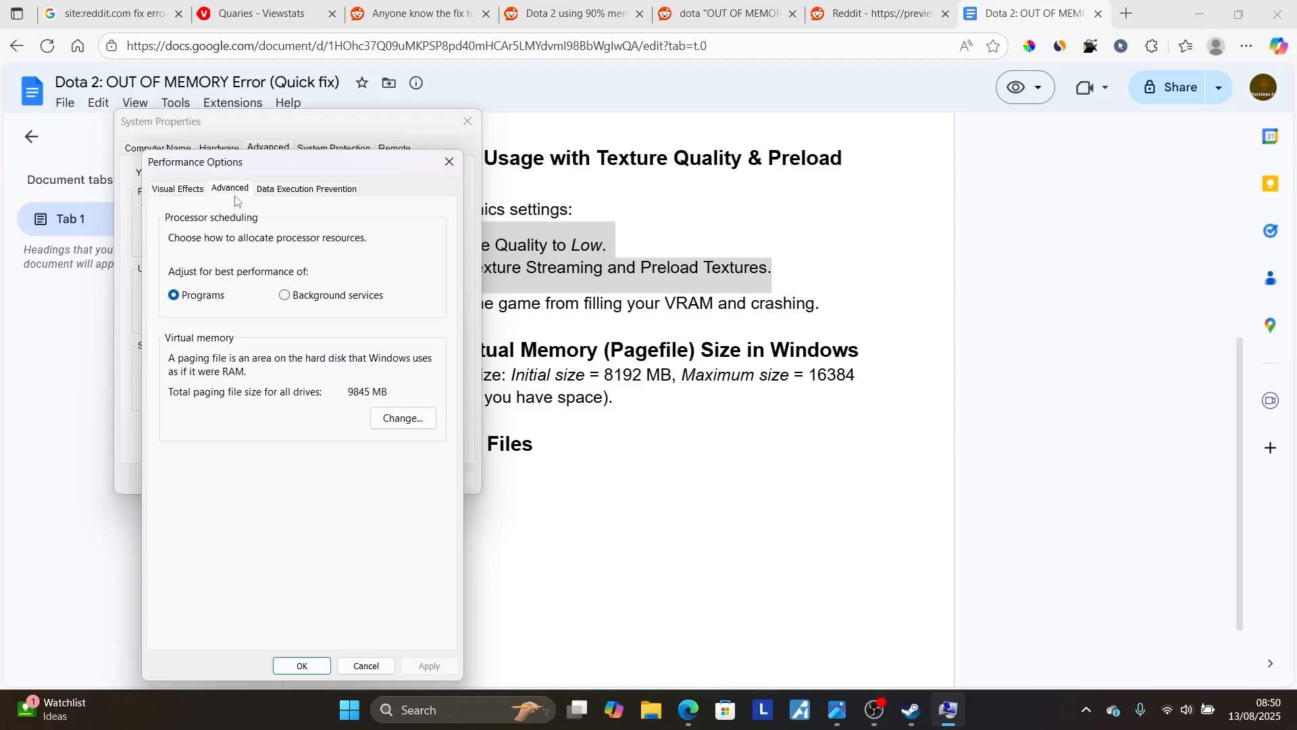
mouse_move(337, 381)
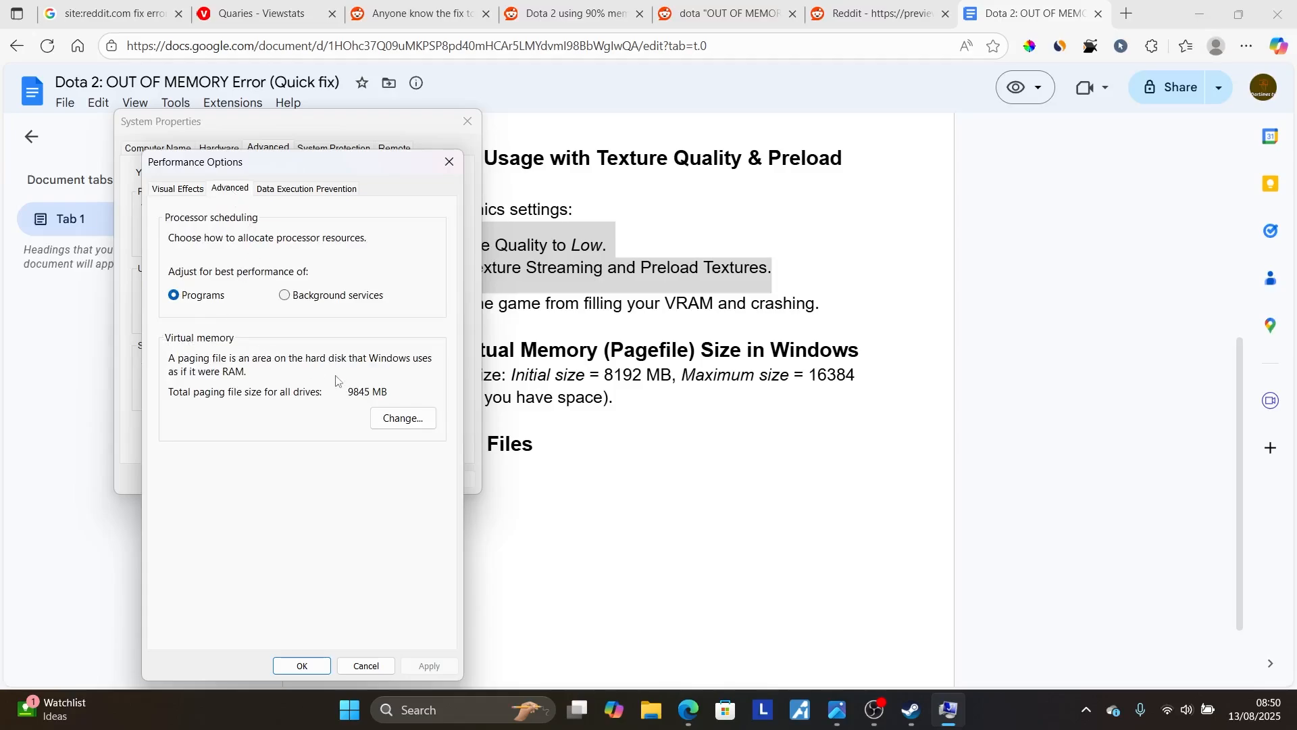
Step: In Virtual Memory, disable automatic paging management and choose Custom size for drive C
click(401, 417)
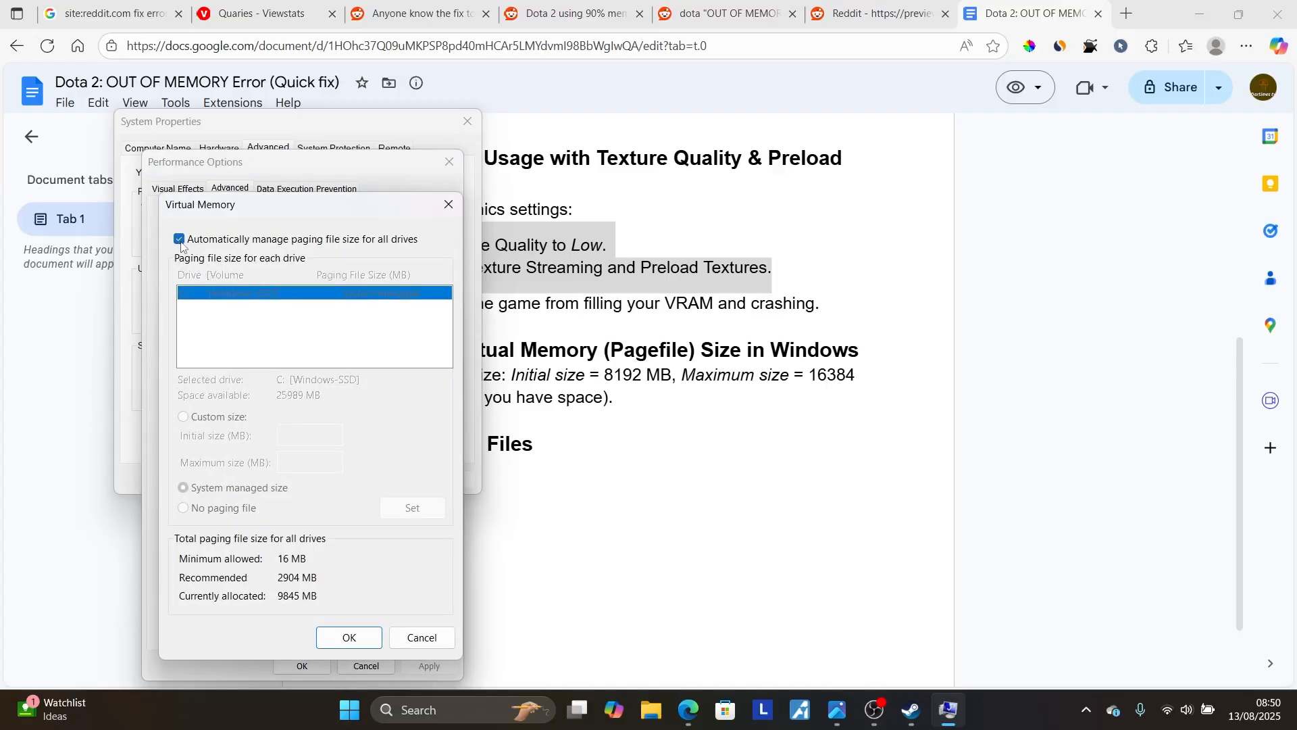
click(179, 239)
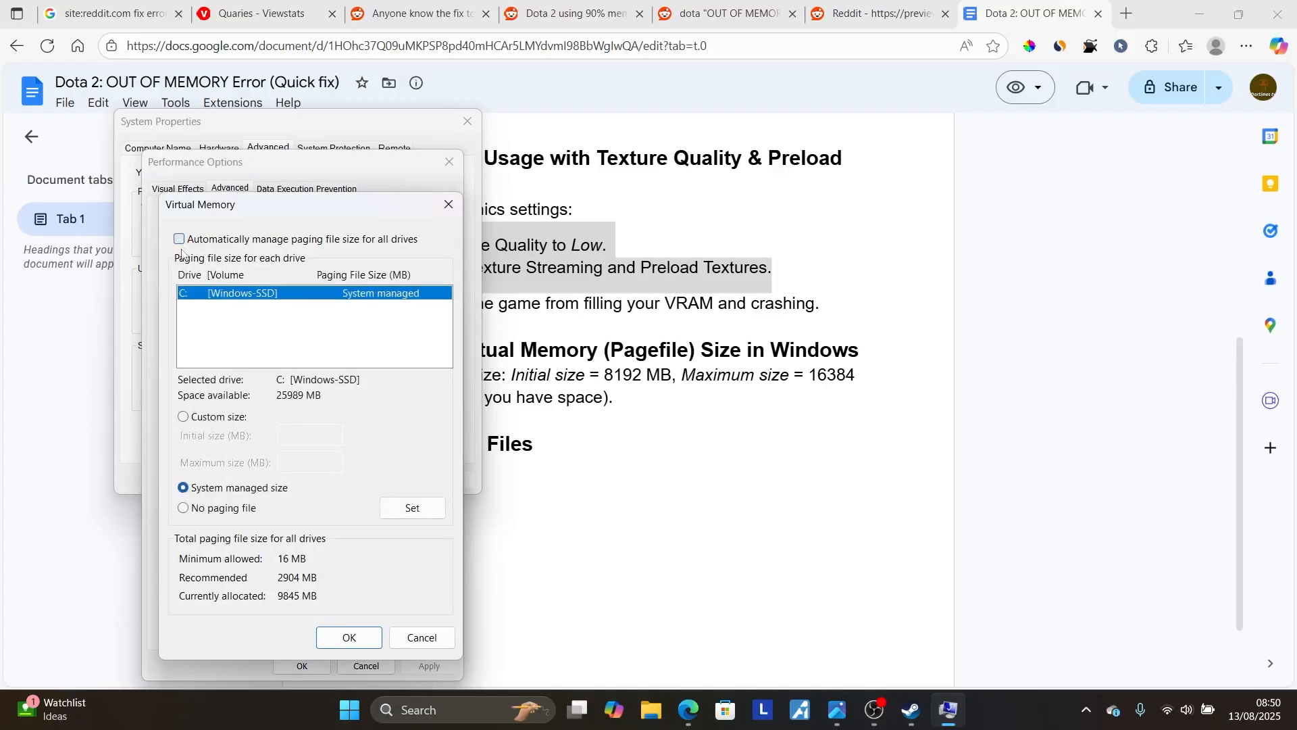
click(182, 416)
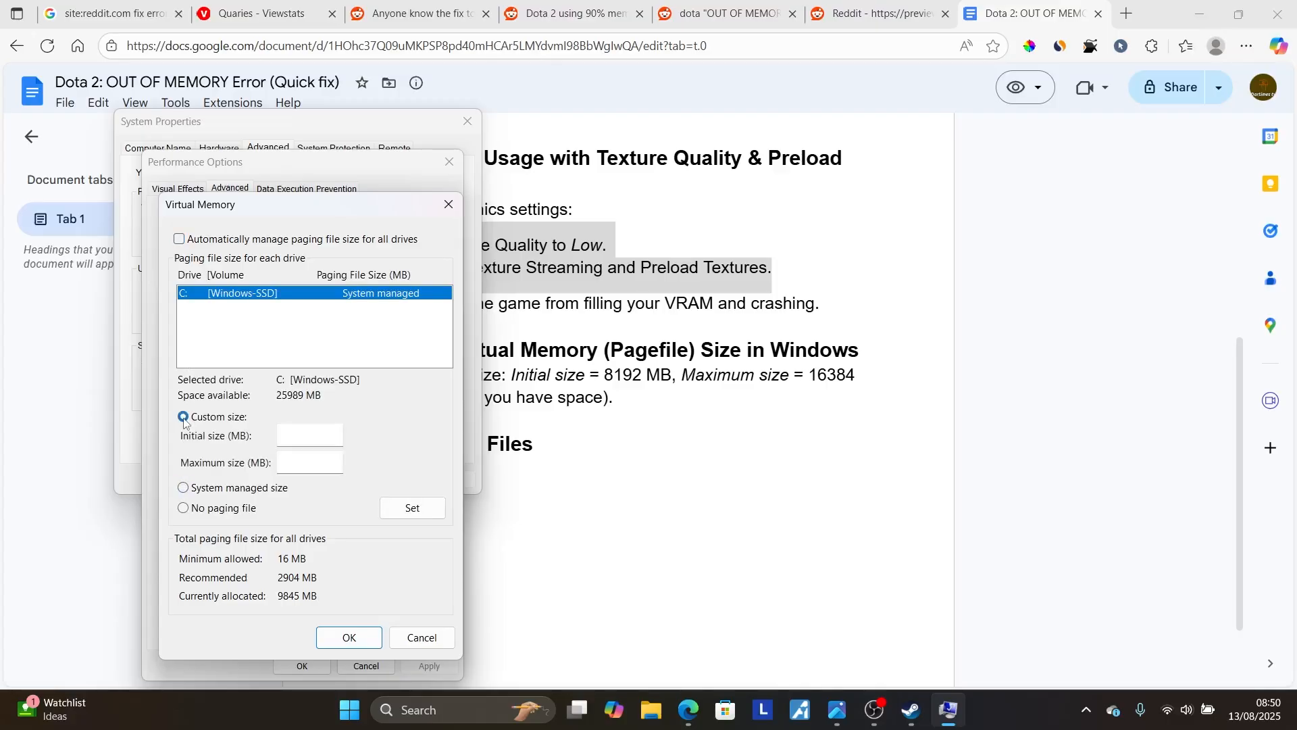
click(182, 416)
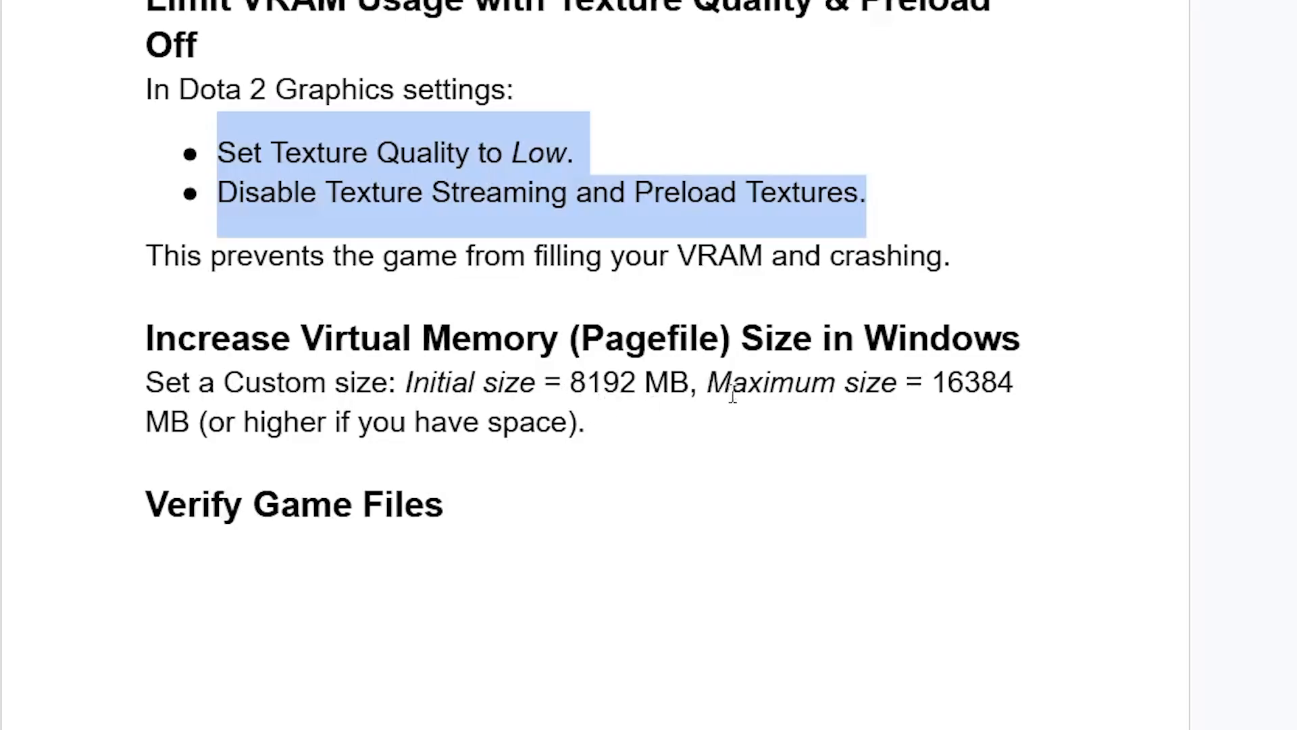
mouse_move(966, 408)
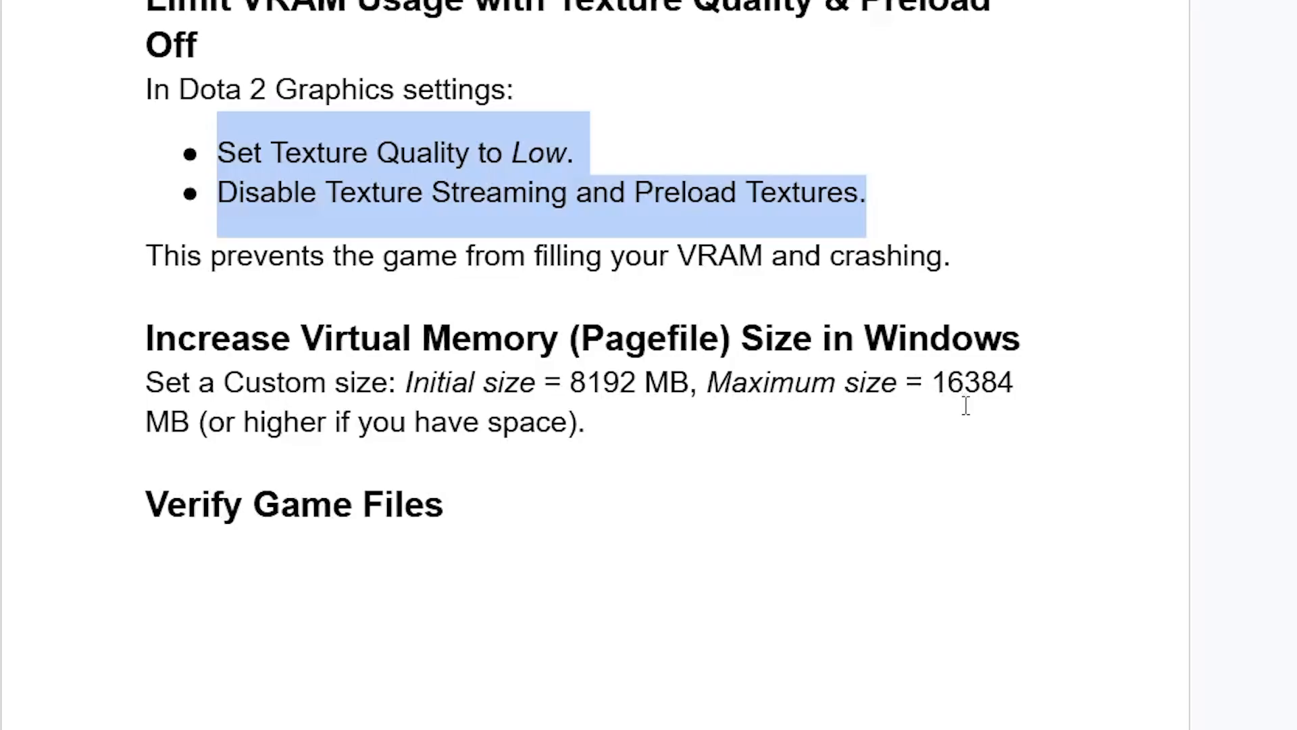
mouse_move(395, 402)
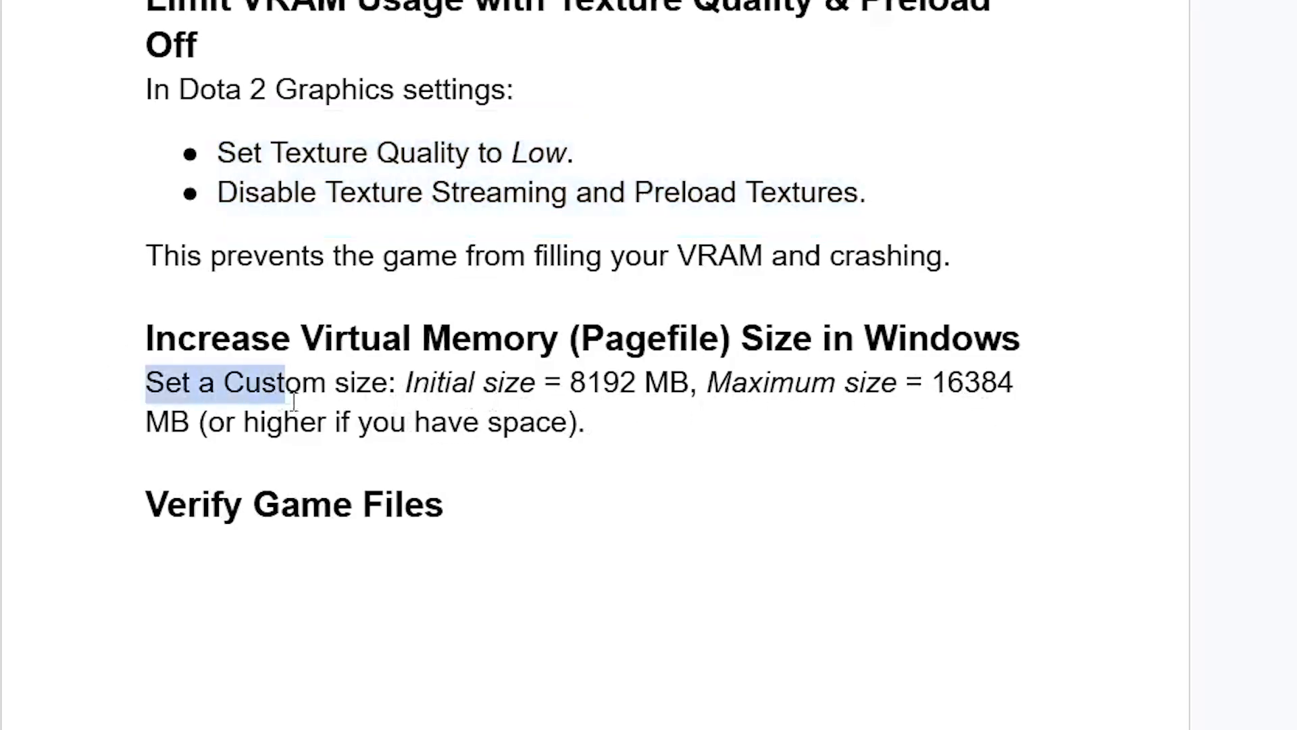
click(446, 381)
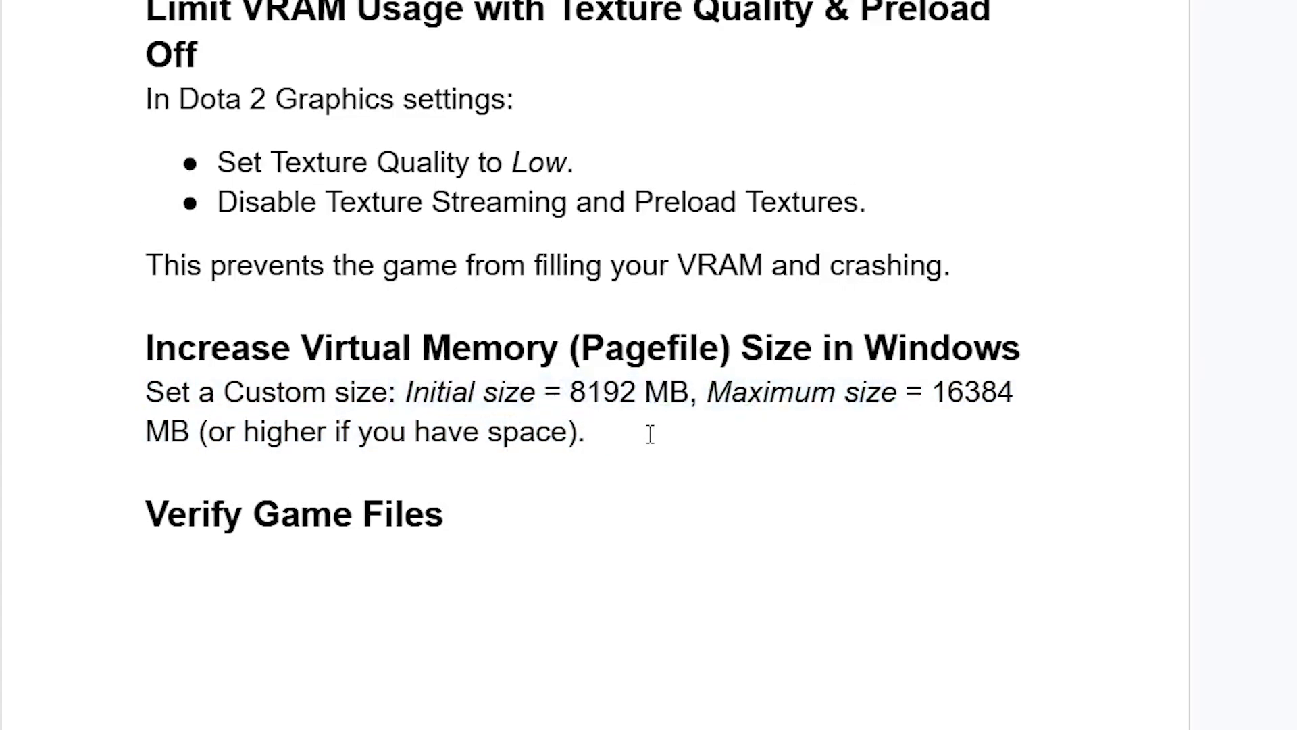
scroll(up, 3)
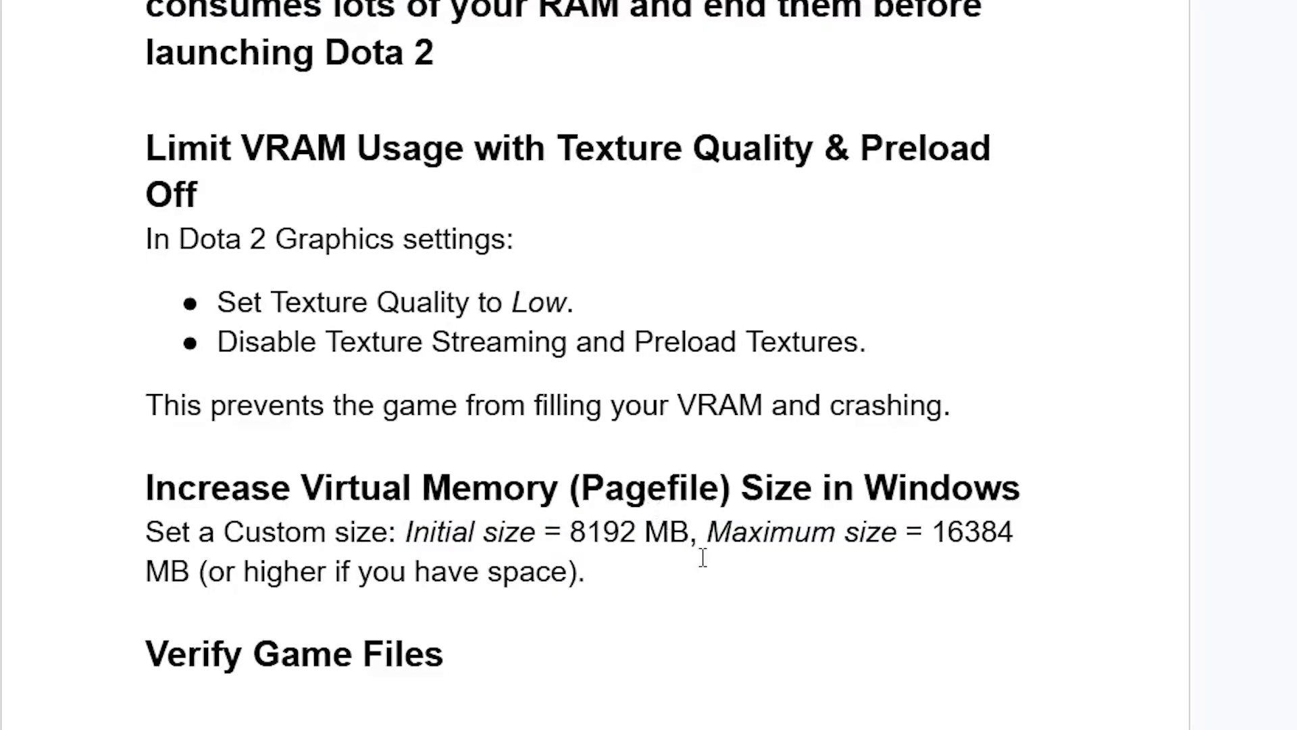
mouse_move(777, 646)
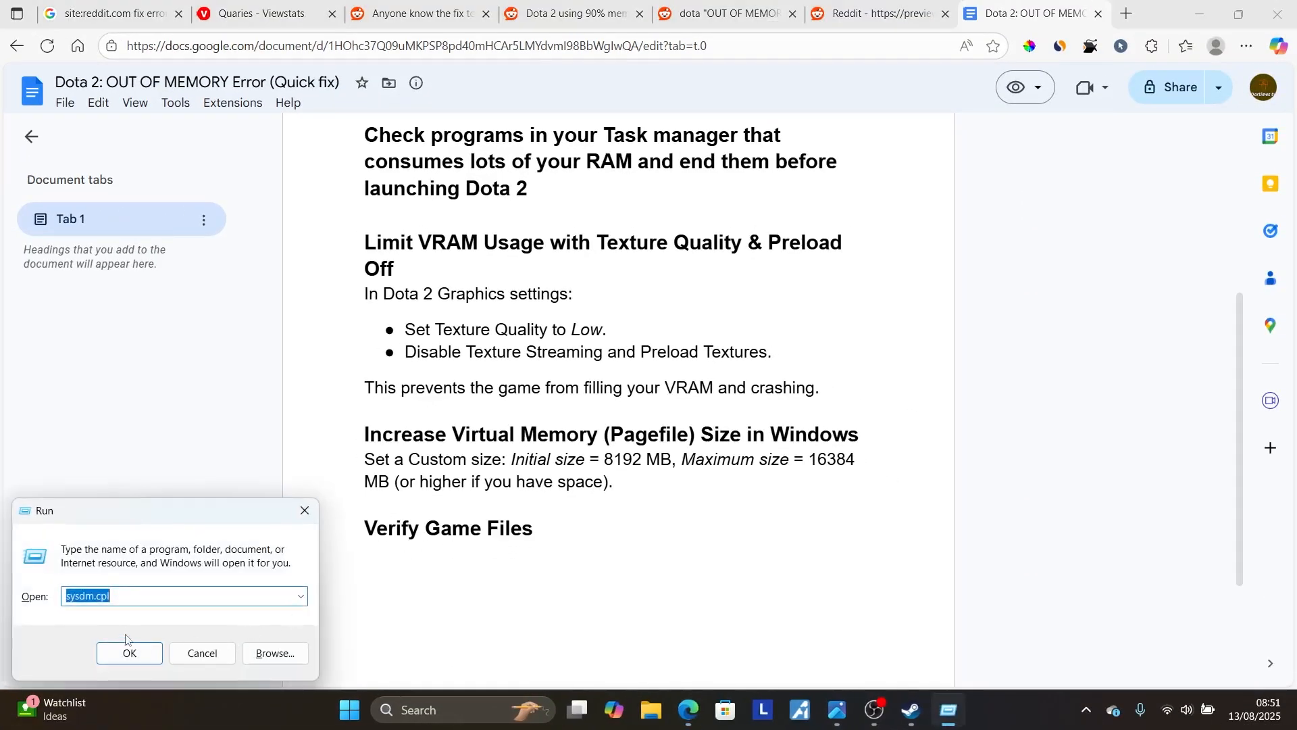
Step: Run sysdm.cpl again and reach drive C's Virtual Memory settings
click(129, 652)
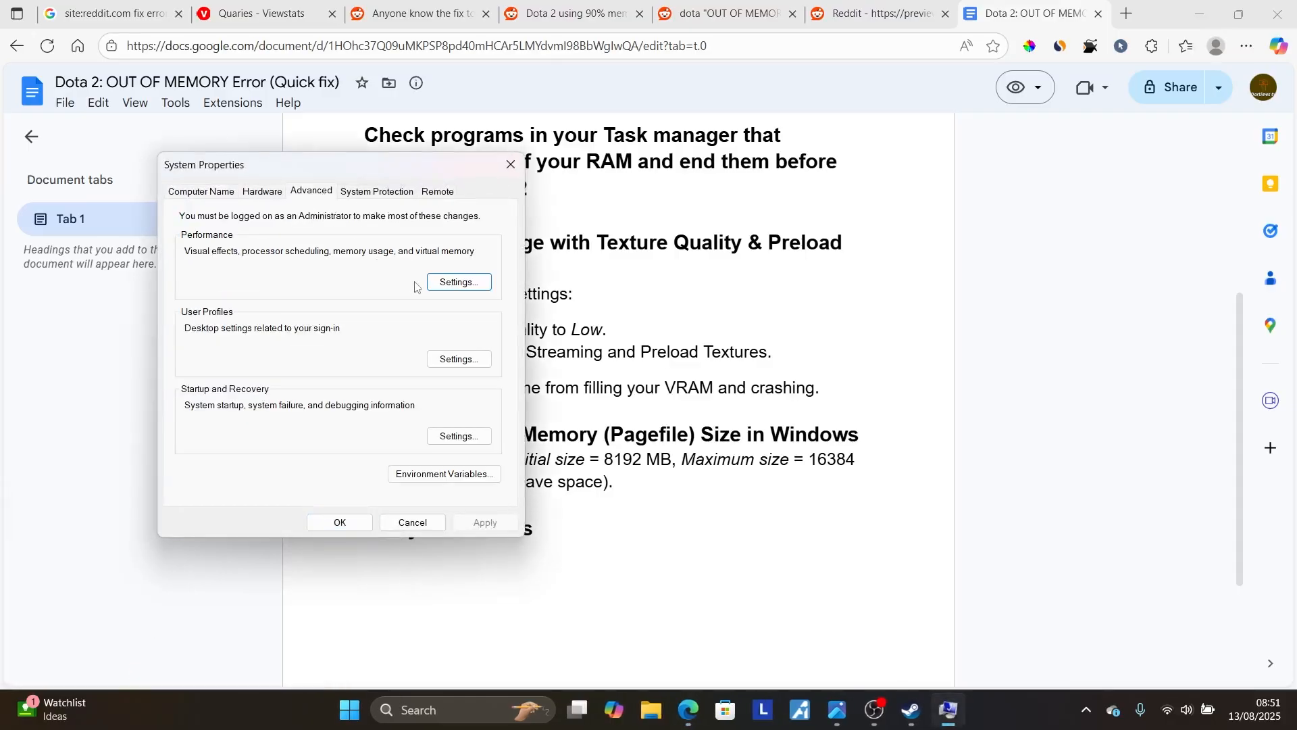
click(459, 281)
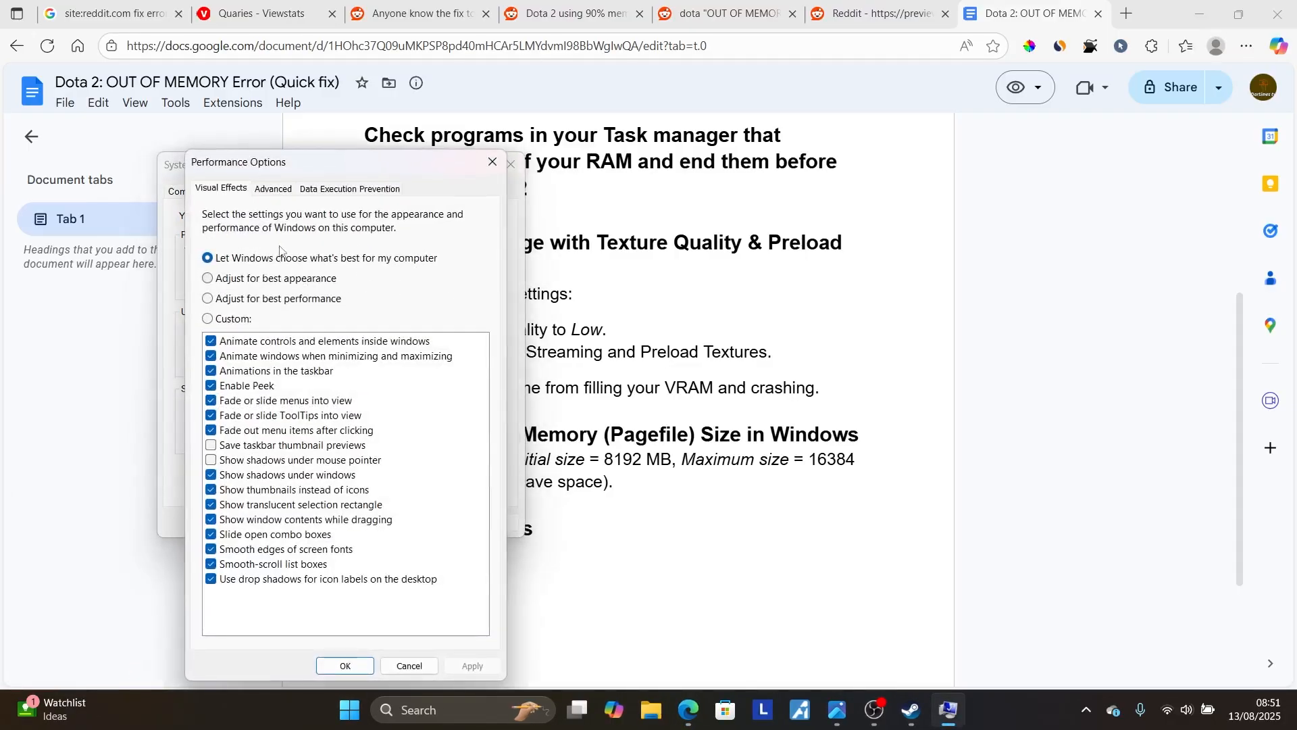
click(272, 188)
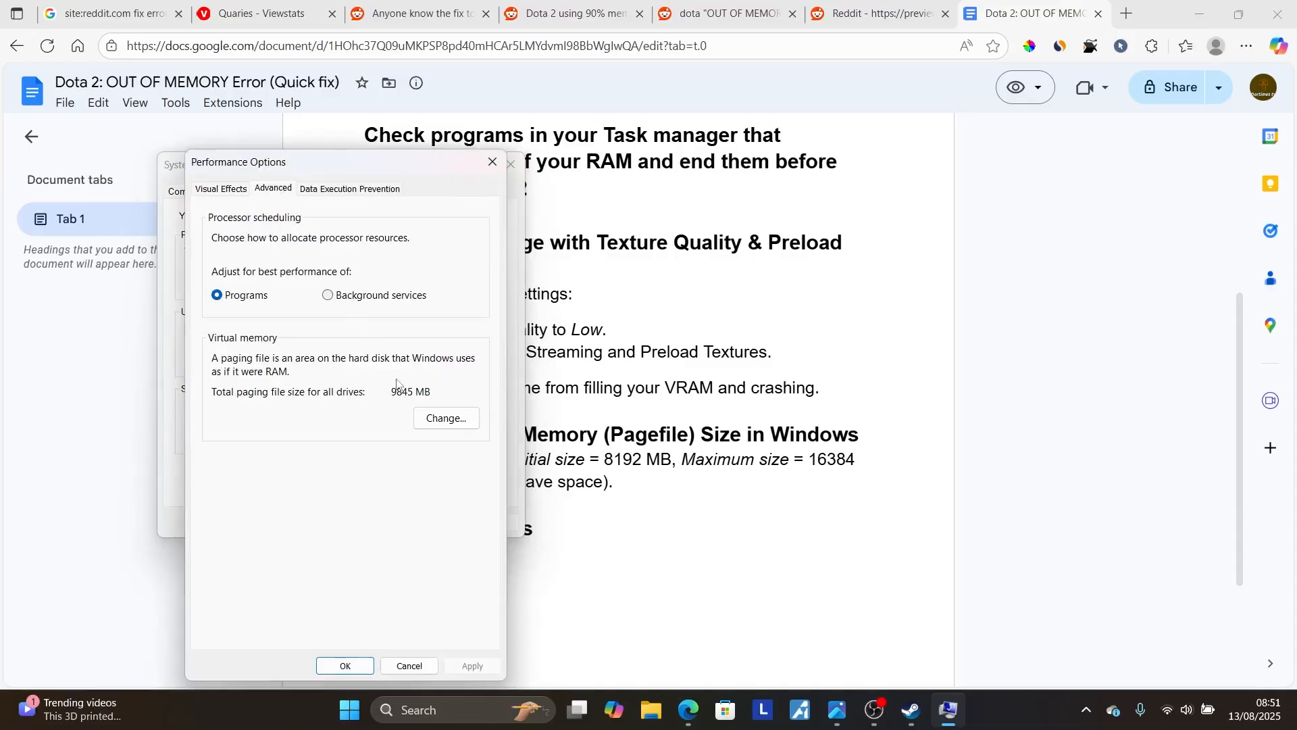
click(446, 417)
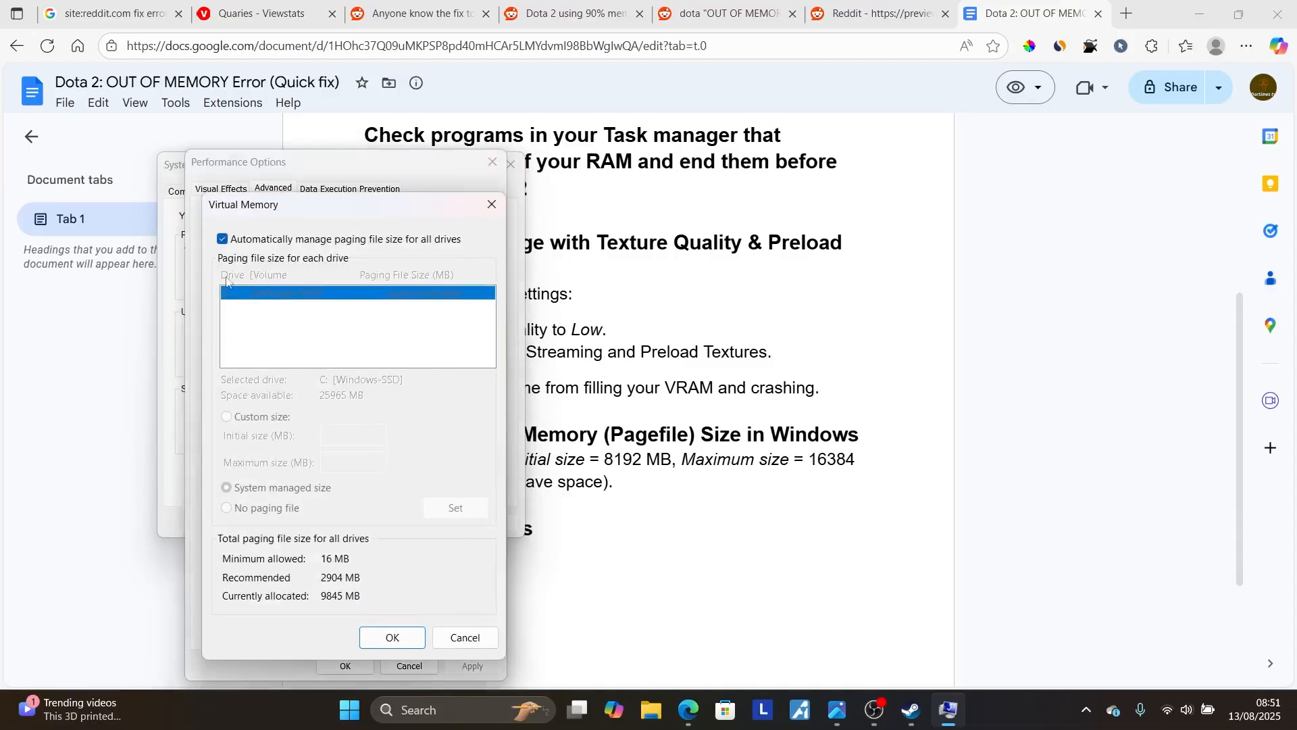
Step: Try Custom size, restore automatic paging management, dismiss Virtual Memory and bring up the Steam library
click(222, 238)
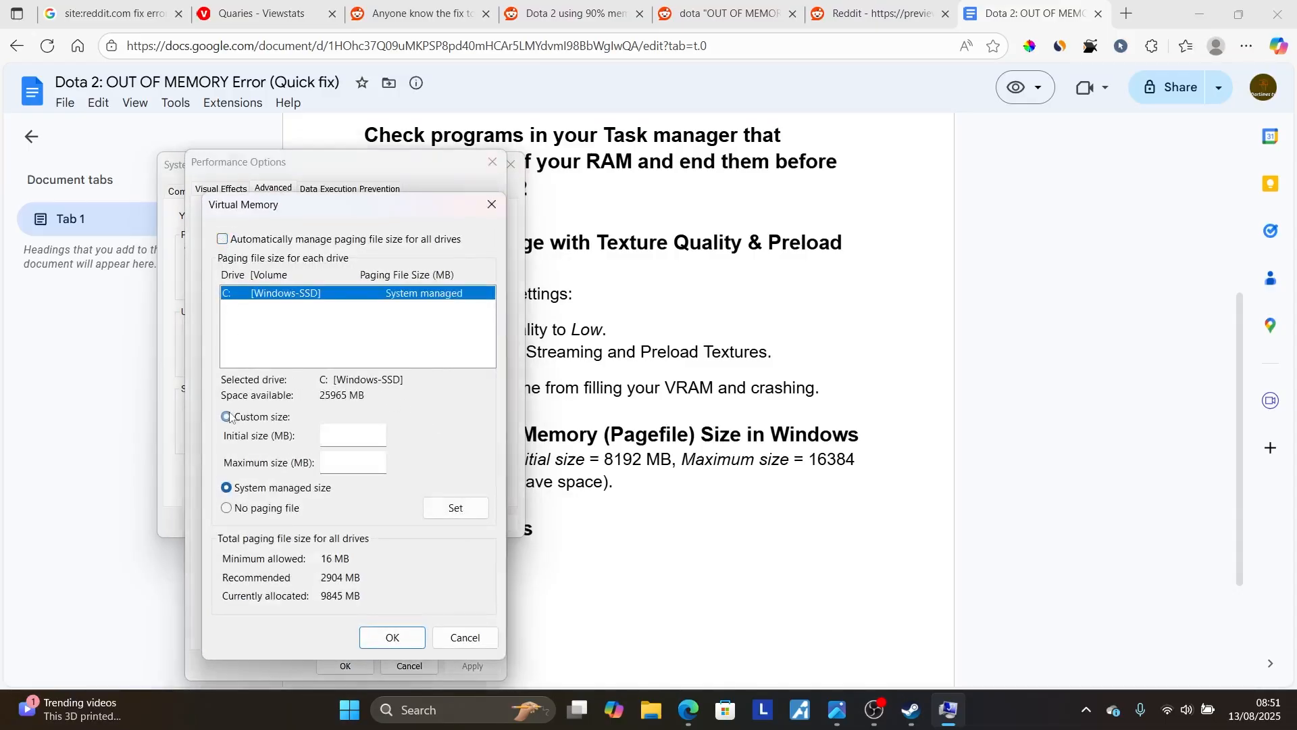
click(226, 416)
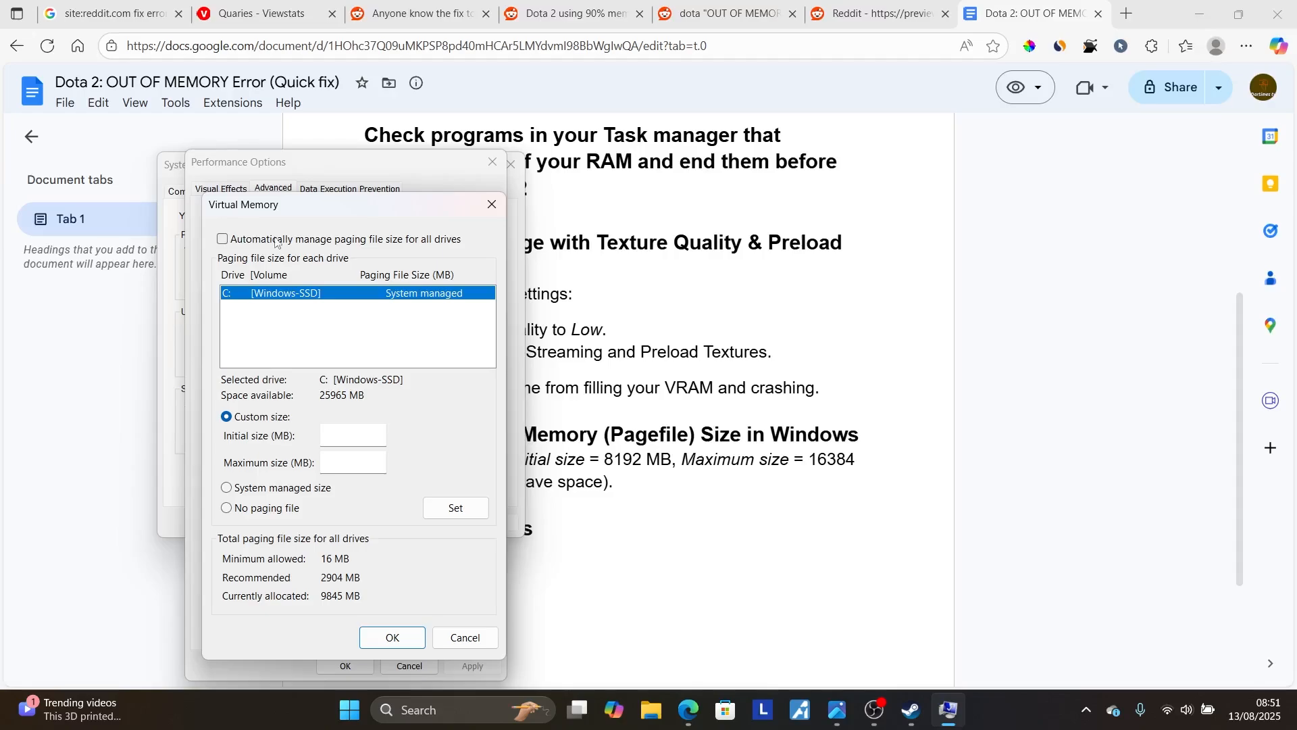
click(223, 239)
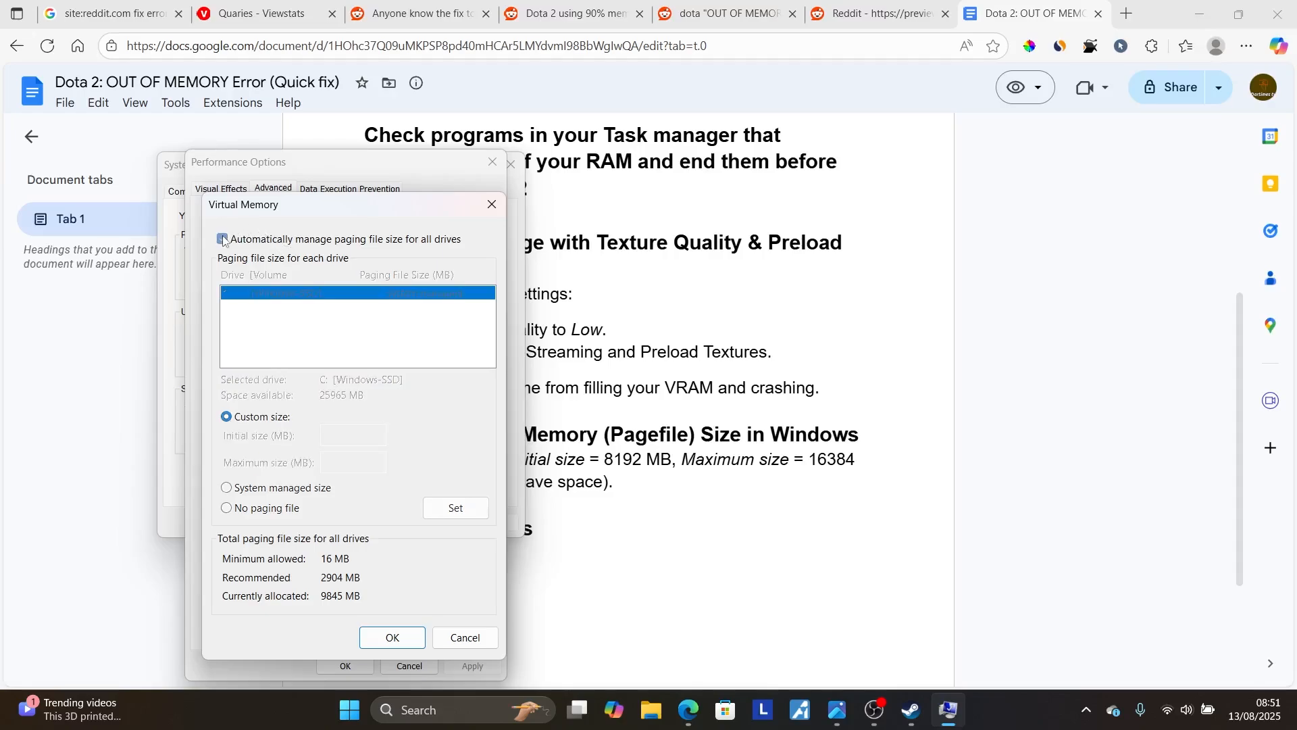
click(223, 239)
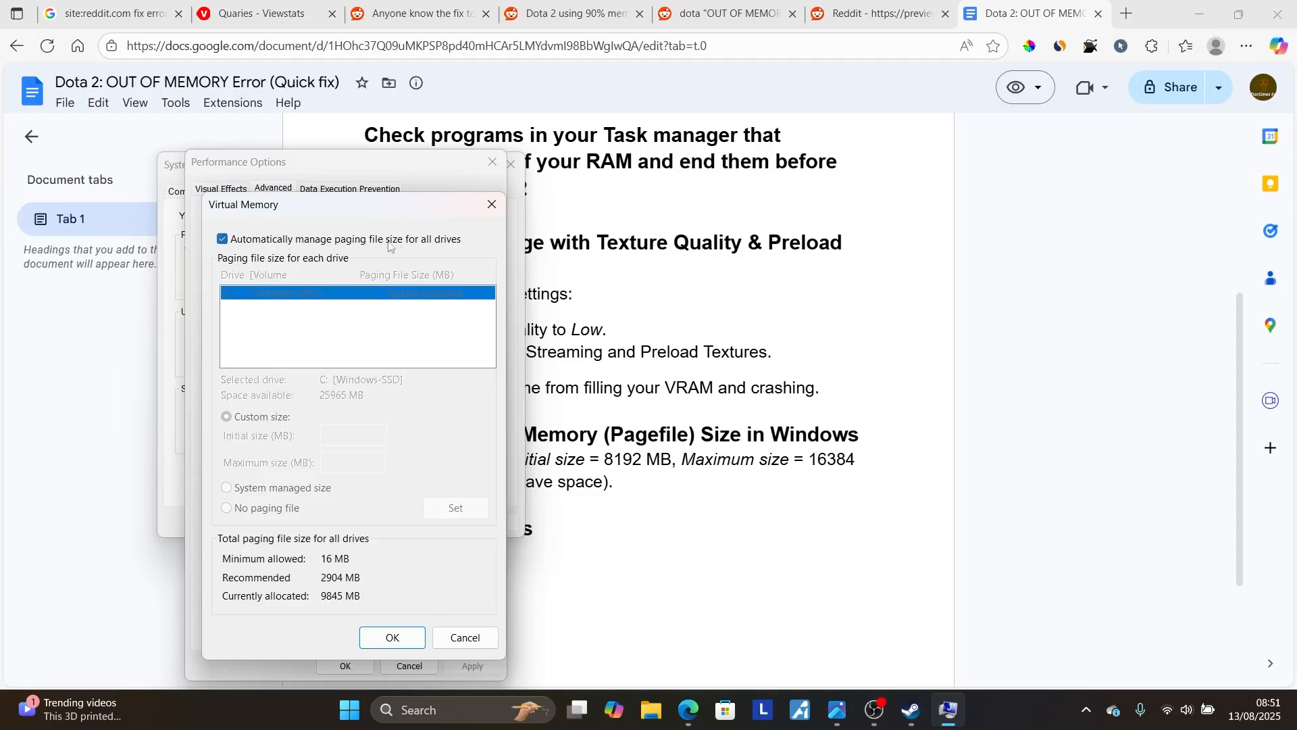
mouse_move(492, 204)
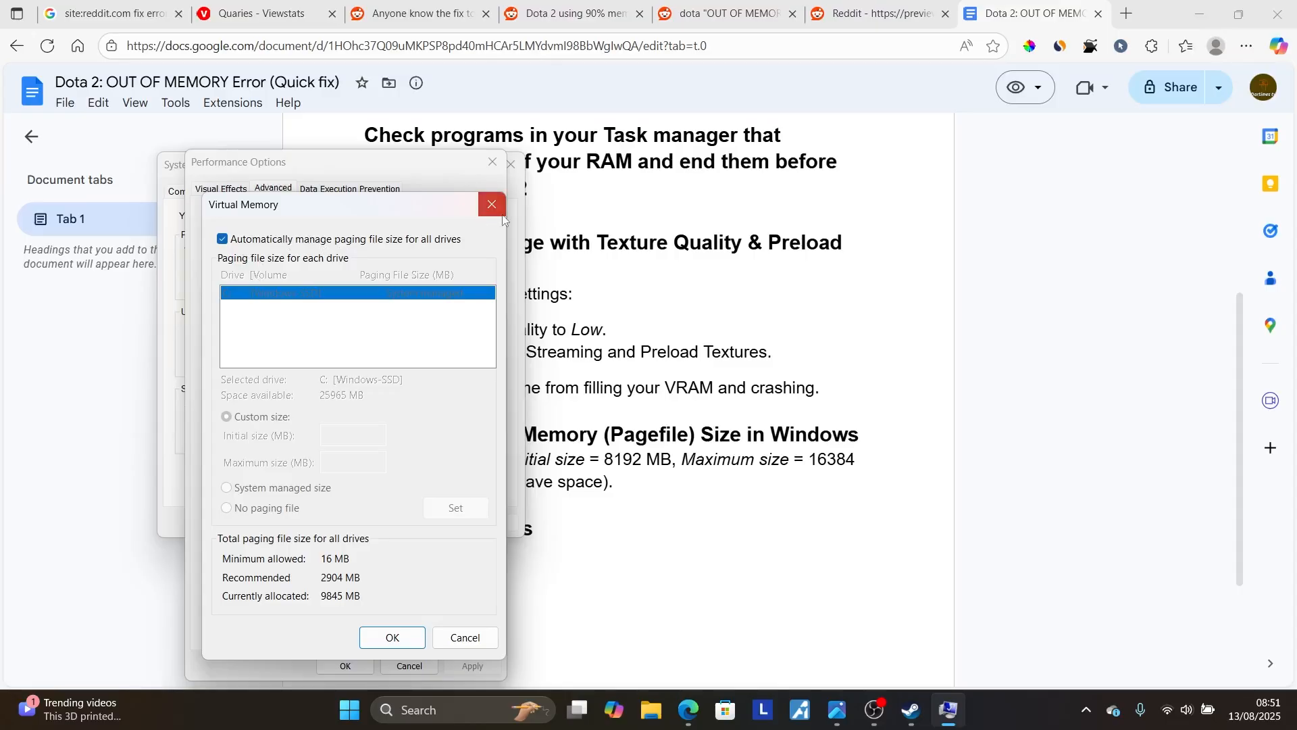
click(492, 204)
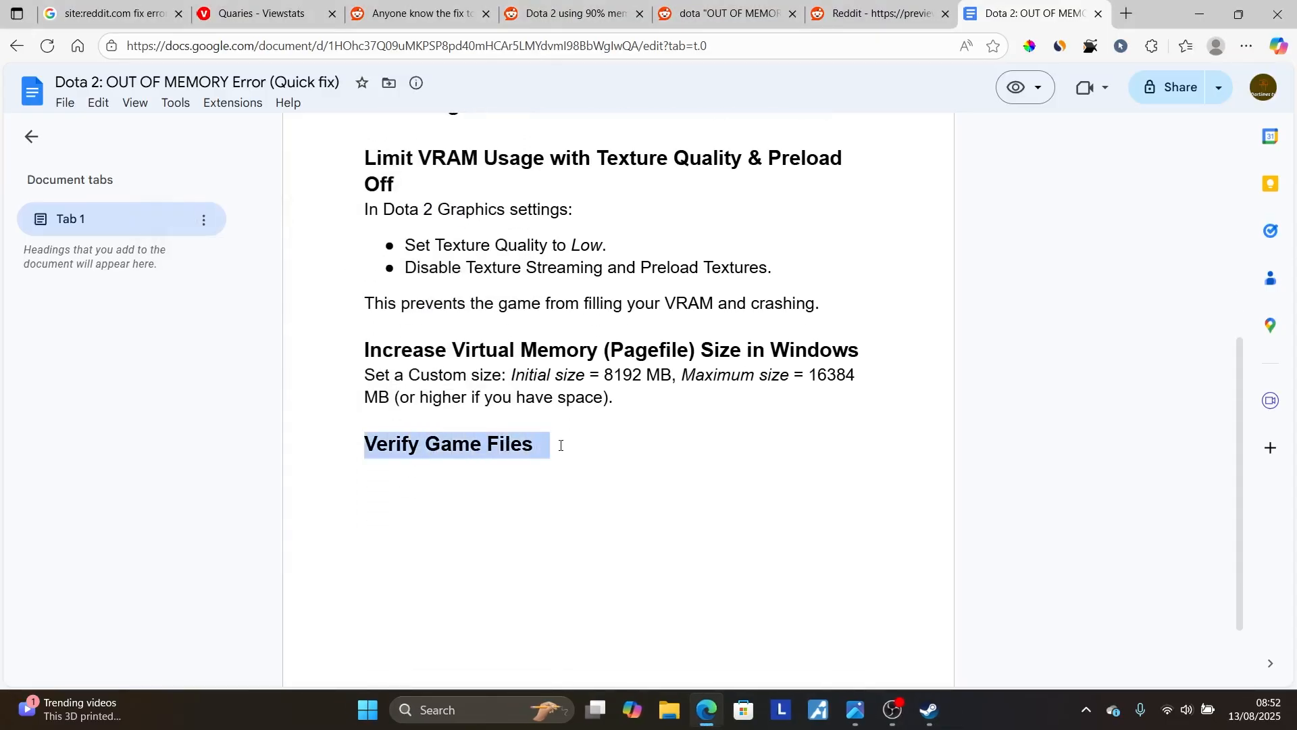
click(929, 709)
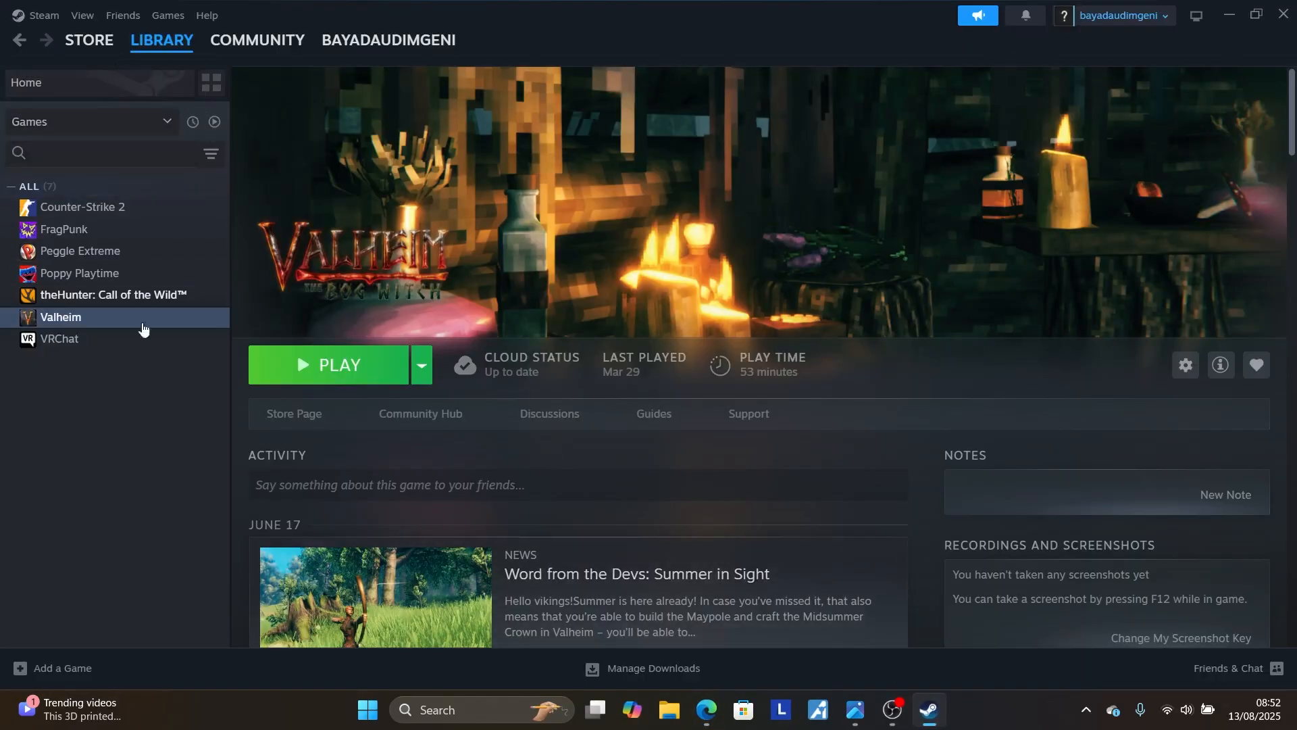
mouse_move(123, 341)
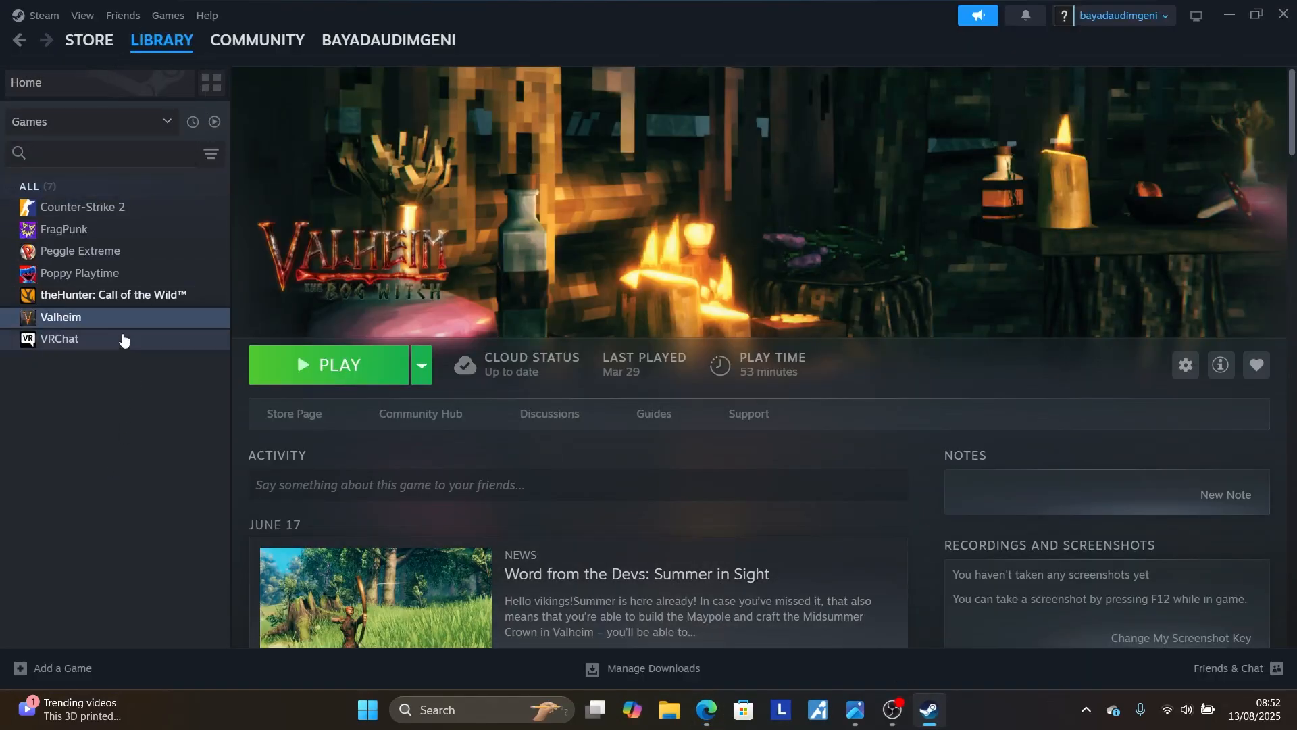
Step: Bring up Valheim's Properties on the Installed Files page with Verify integrity of game files
right_click(60, 317)
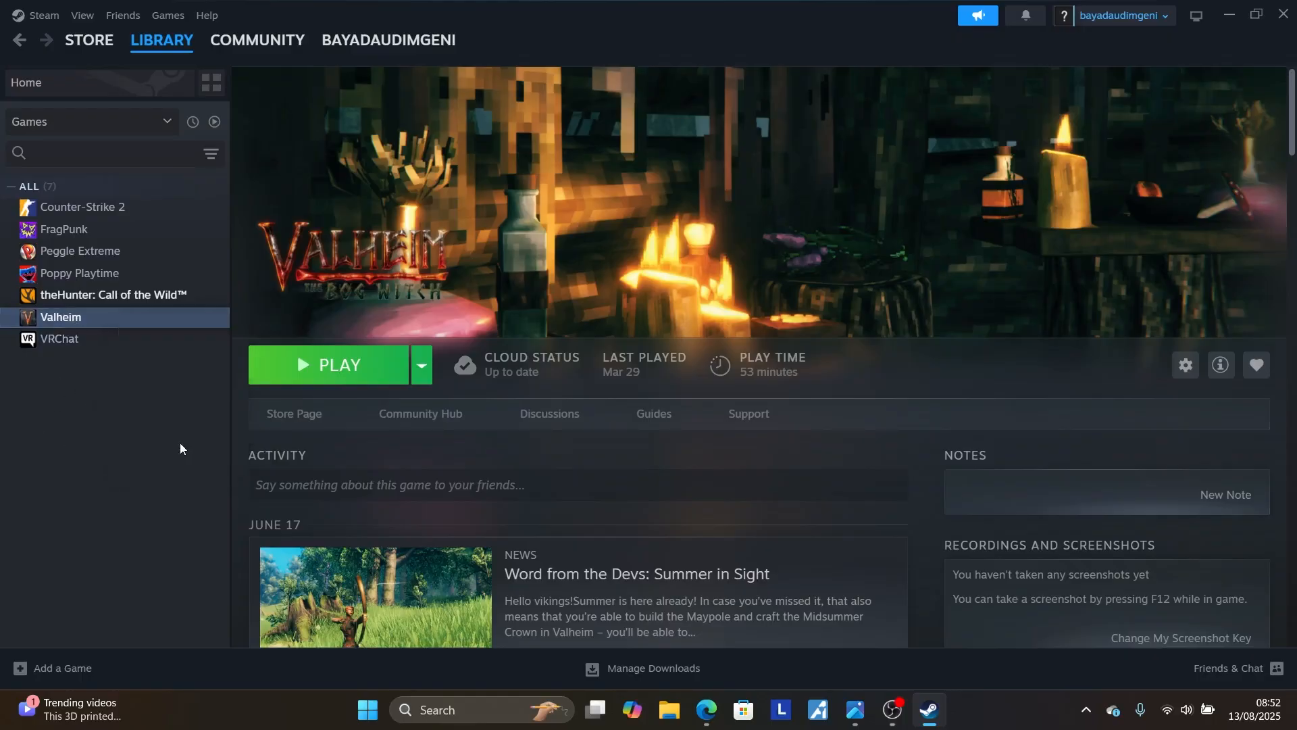
click(1184, 365)
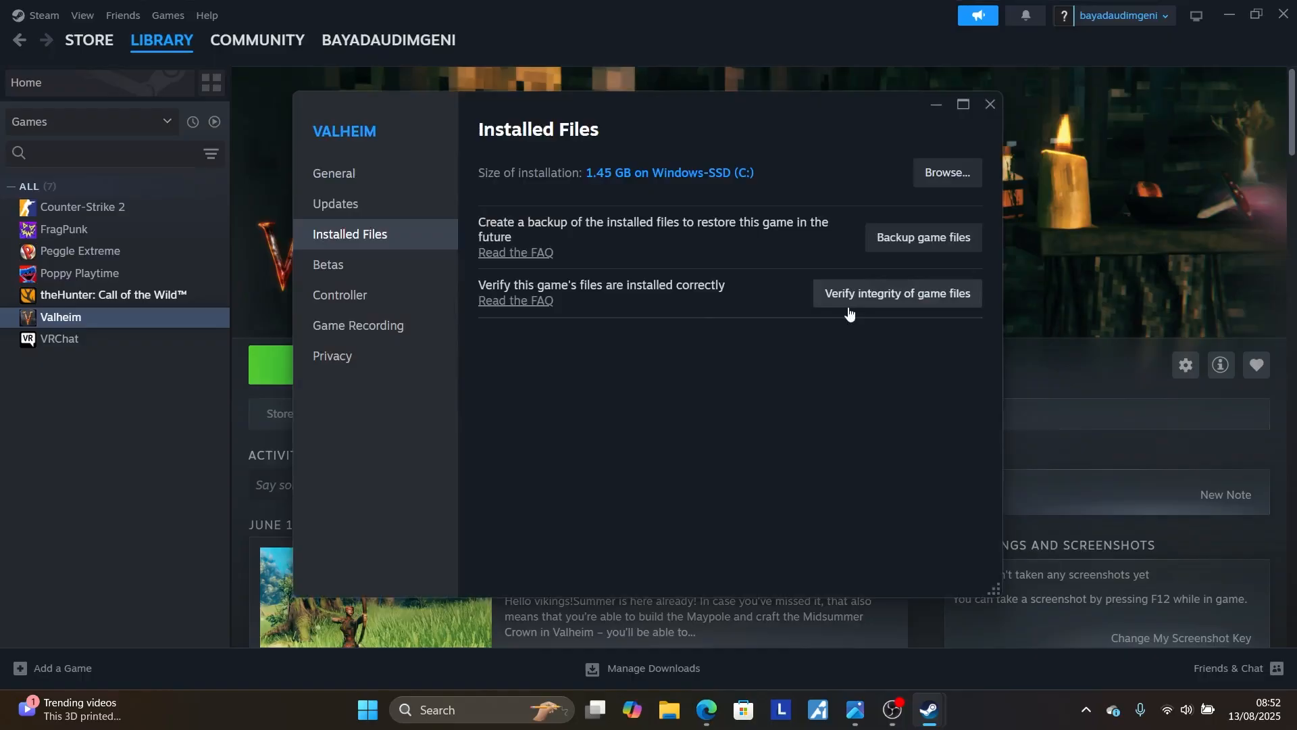
mouse_move(788, 325)
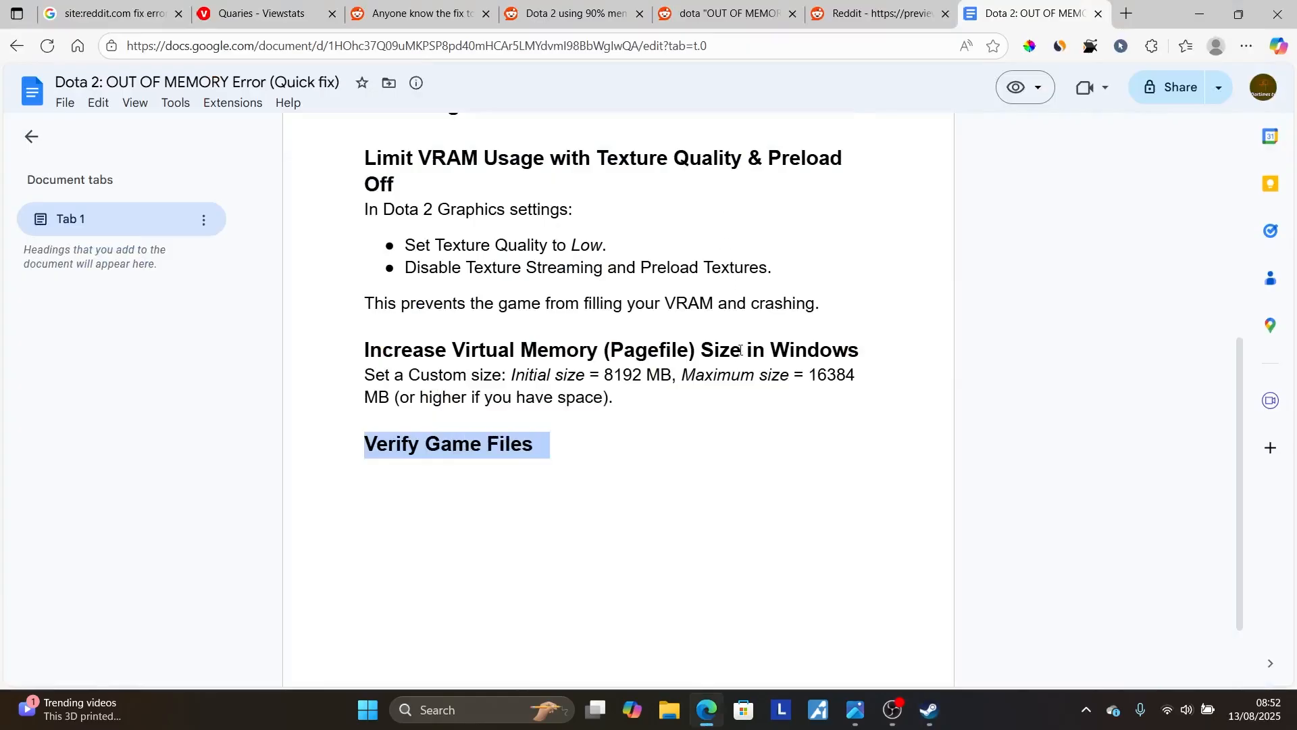
scroll(up, 3)
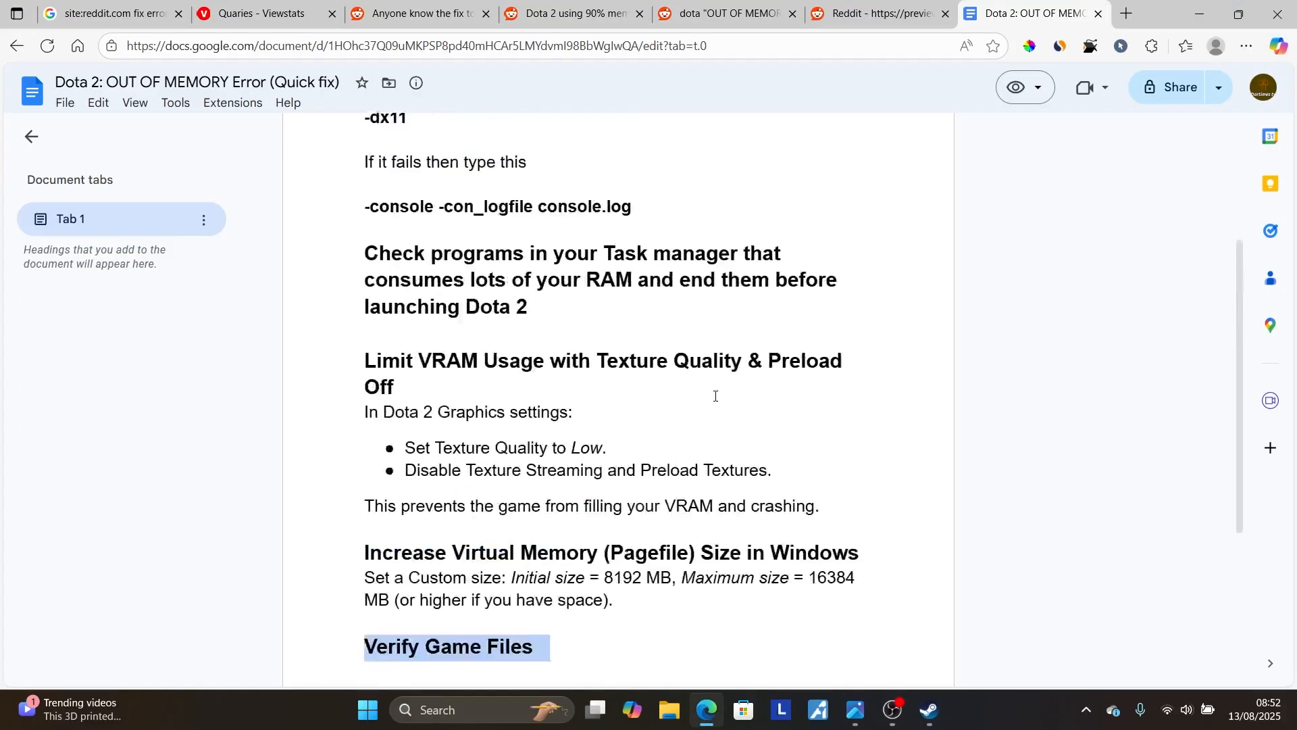